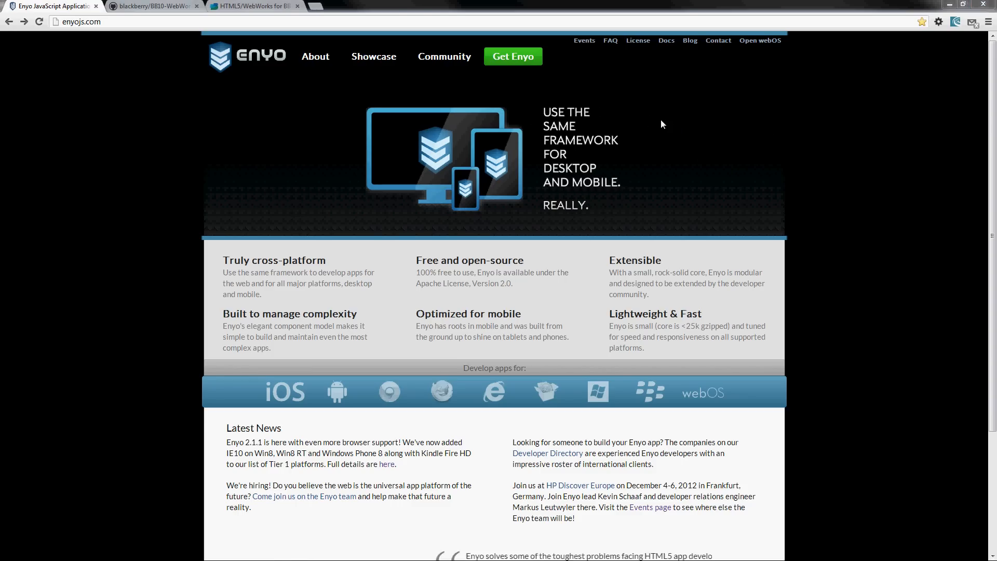
mouse_move(512, 56)
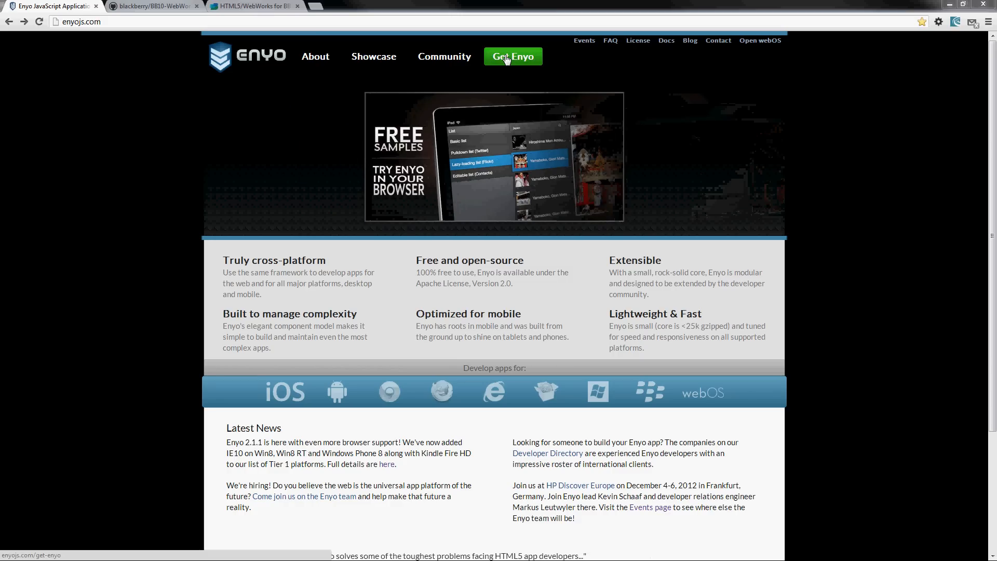
Step: Go to the Get Enyo page listing Bootplate, GitHub and nightly snapshot downloads
left_click(512, 56)
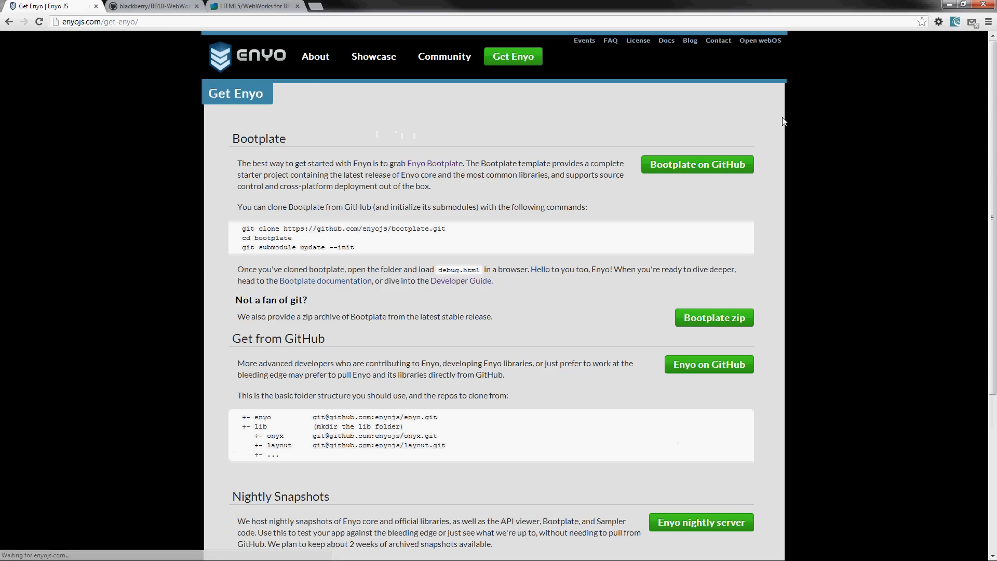
mouse_move(463, 219)
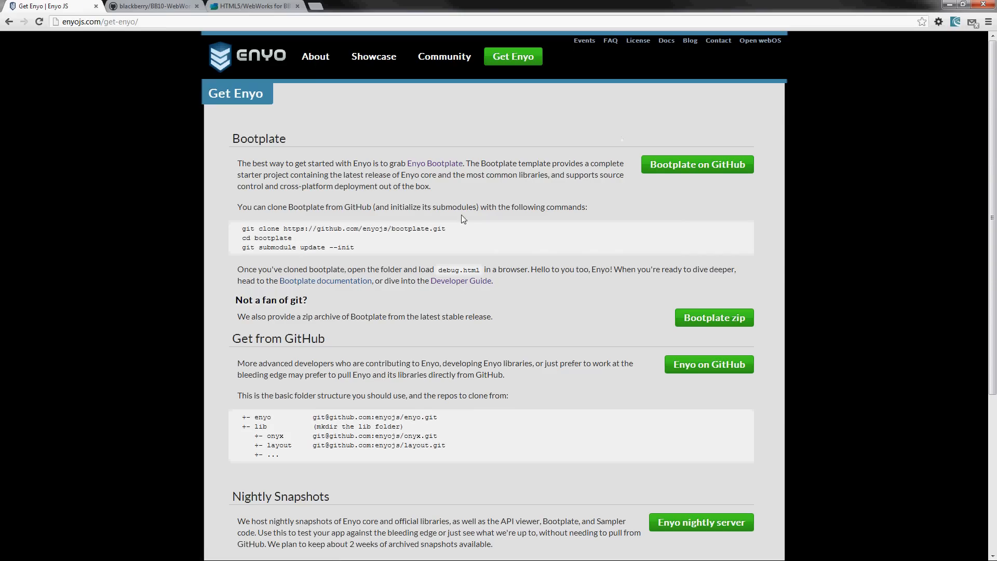
mouse_move(715, 184)
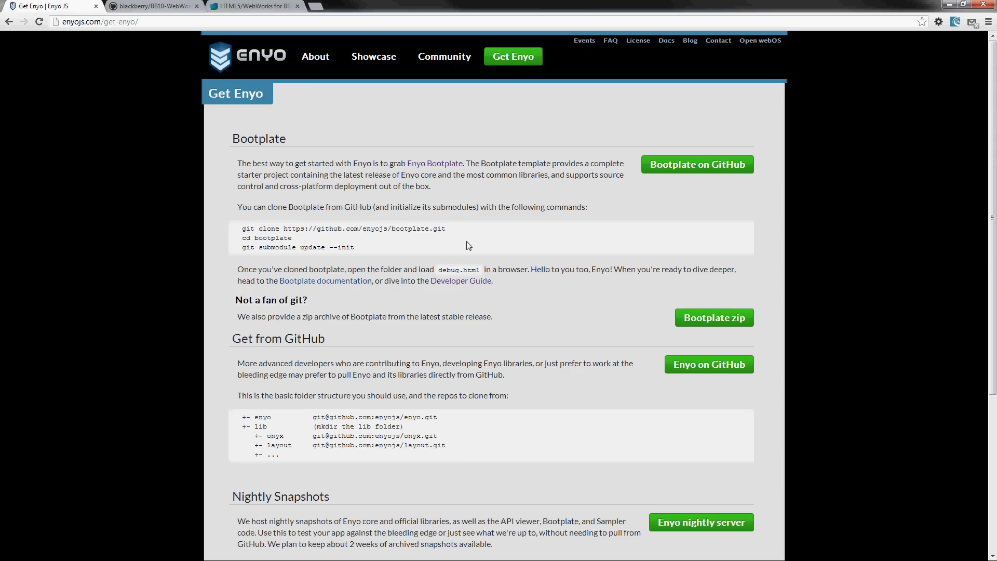
mouse_move(364, 255)
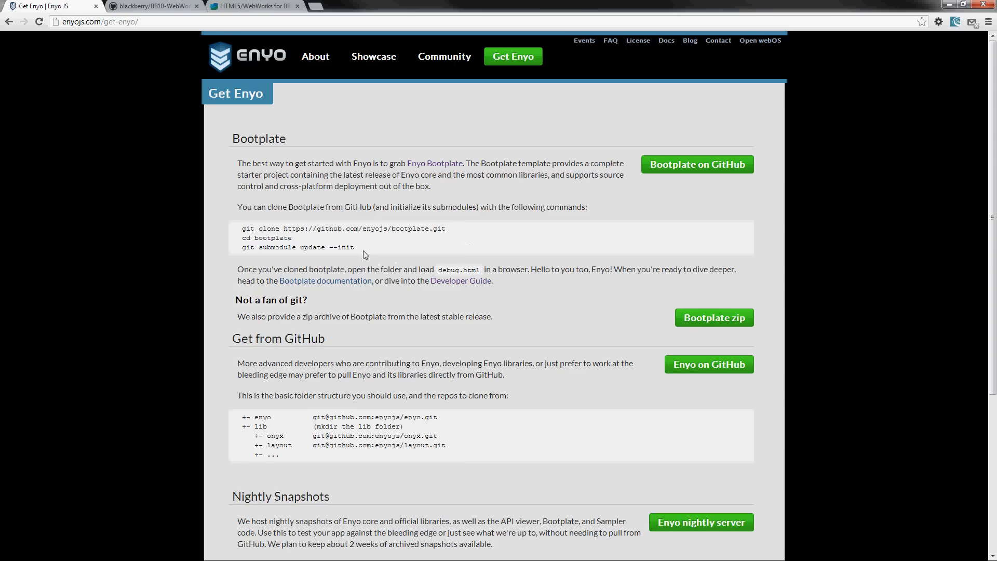
mouse_move(425, 255)
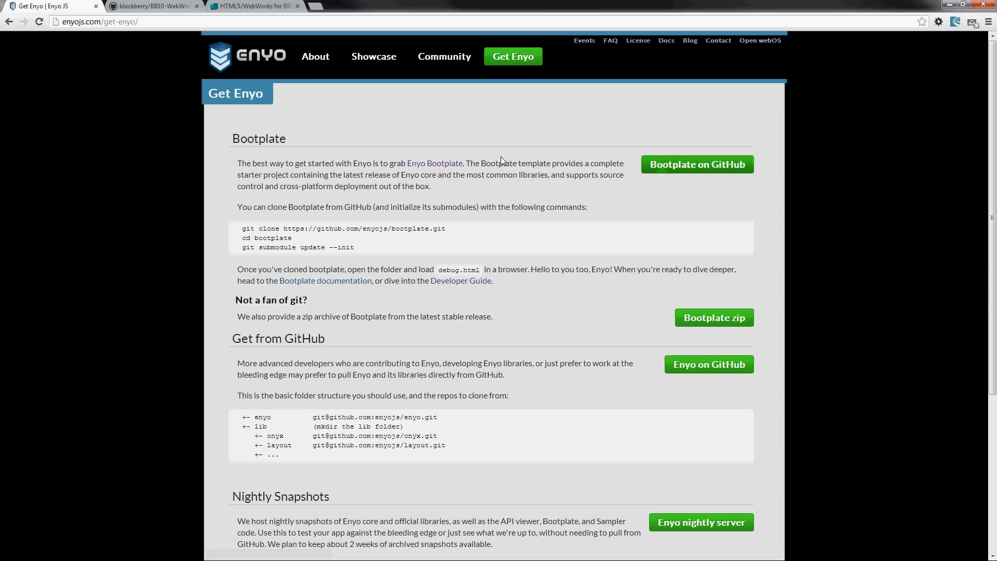
mouse_move(132, 7)
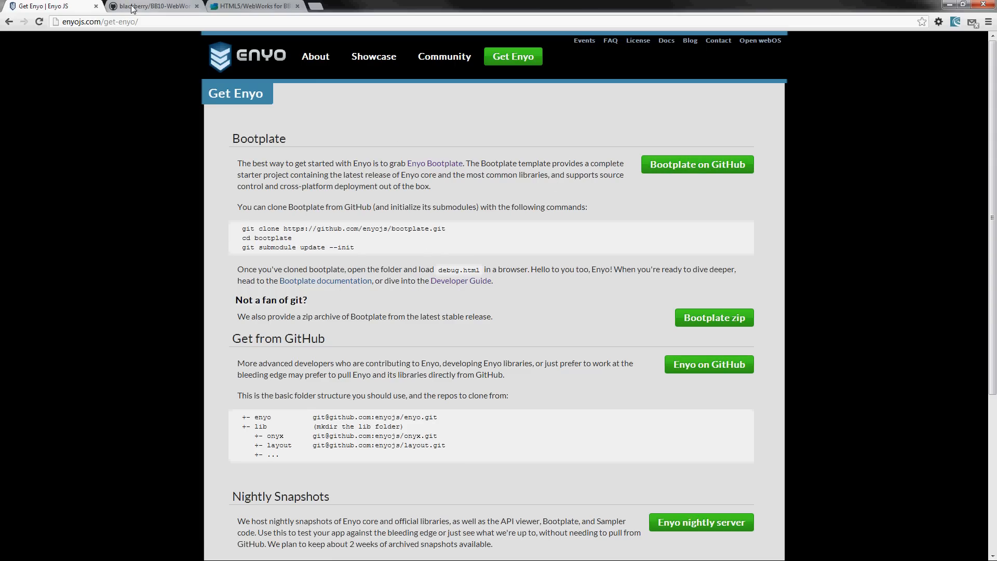
Step: Switch to the GitHub community samples repo and browse the Enyo-2.0-BB10-WebWorks folder's file list and README
left_click(153, 7)
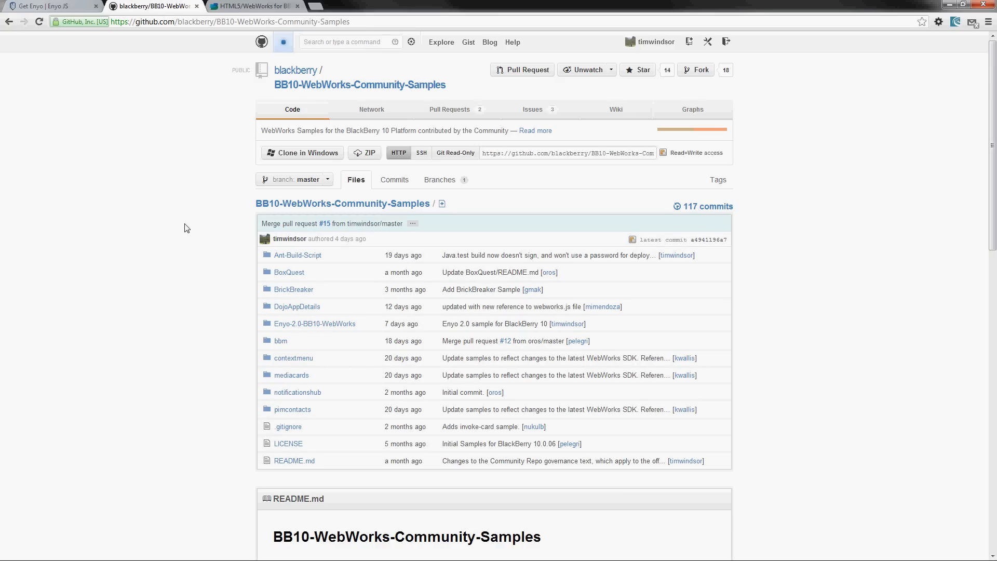
mouse_move(262, 290)
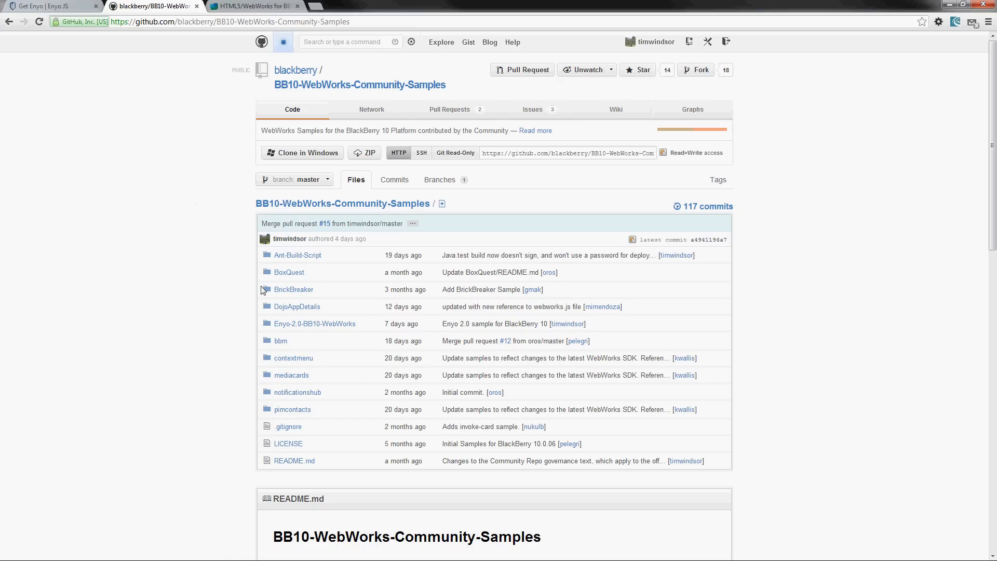
mouse_move(313, 324)
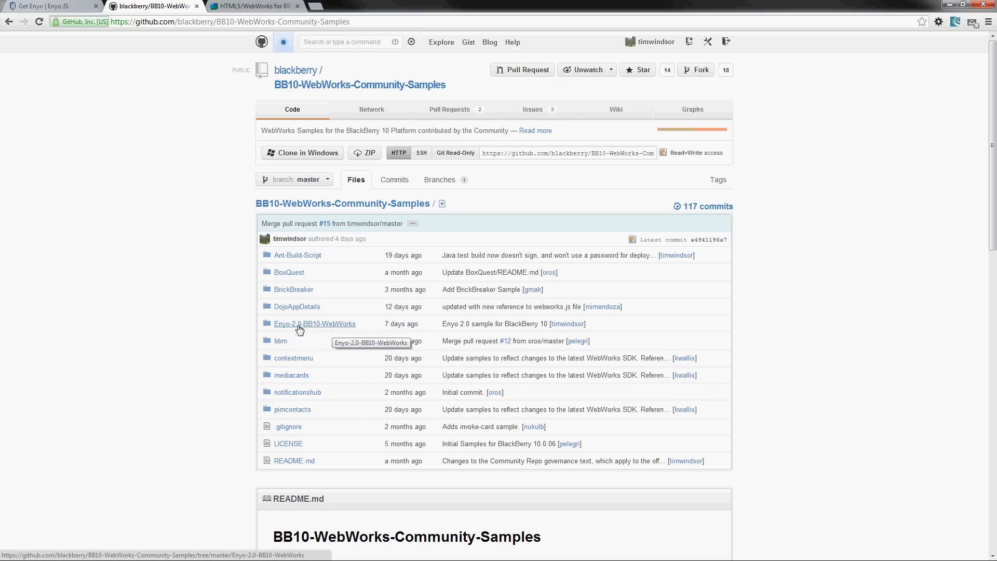
mouse_move(319, 327)
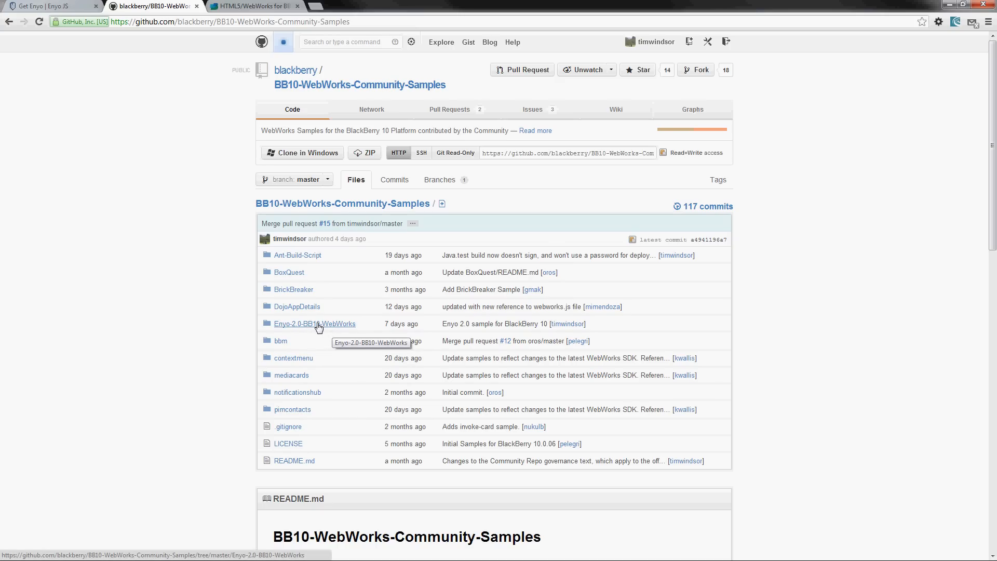
left_click(314, 324)
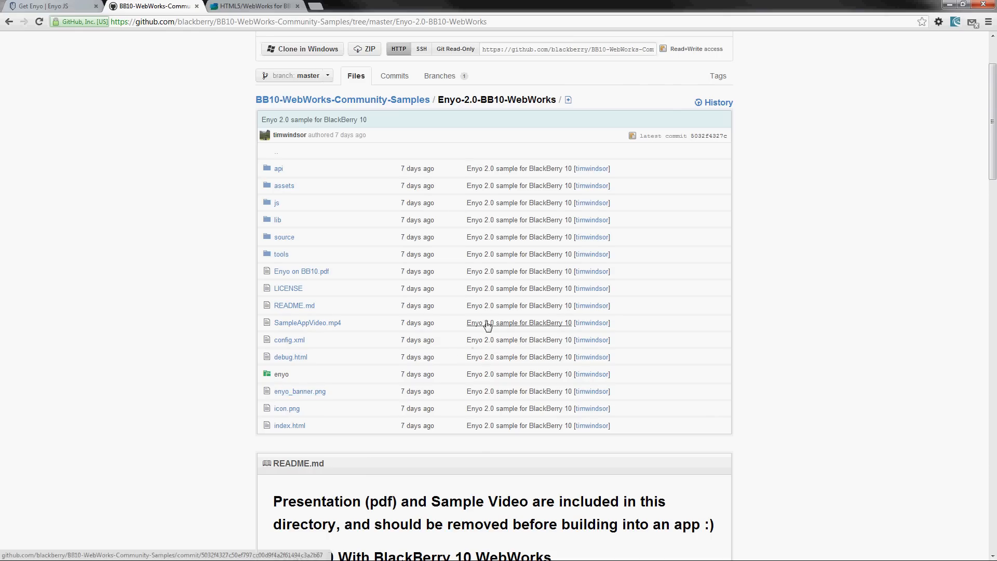
scroll("down", 3)
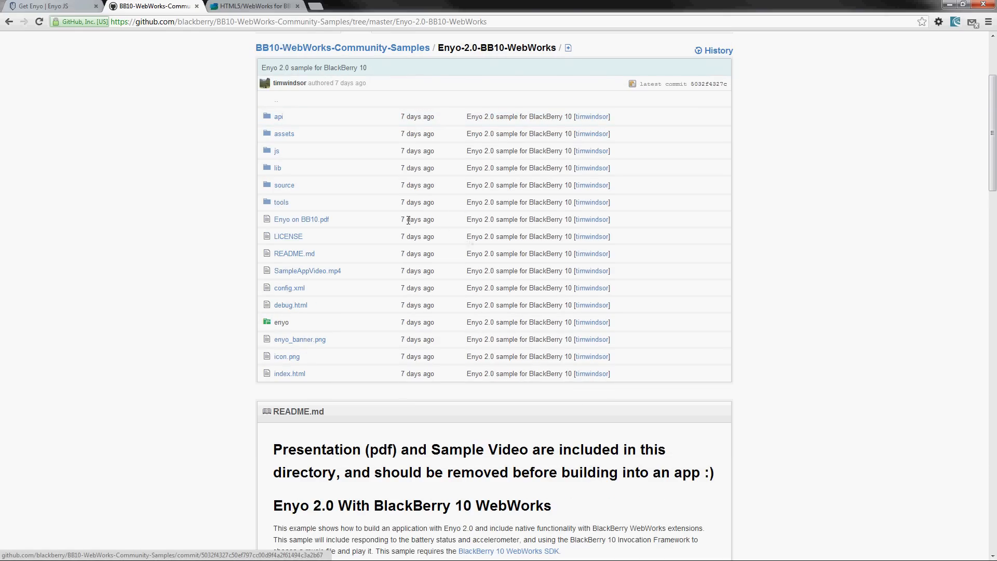
mouse_move(417, 219)
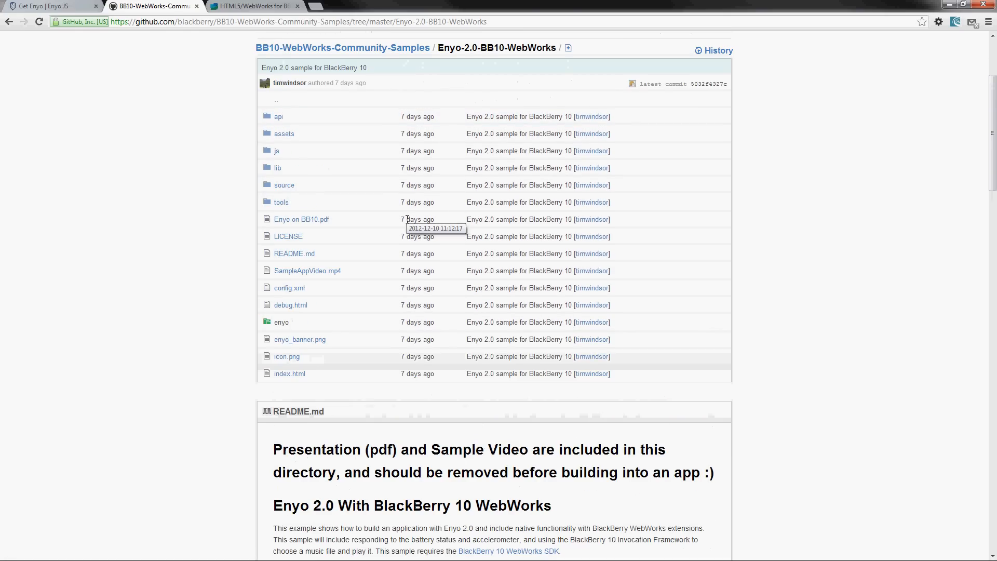
mouse_move(307, 270)
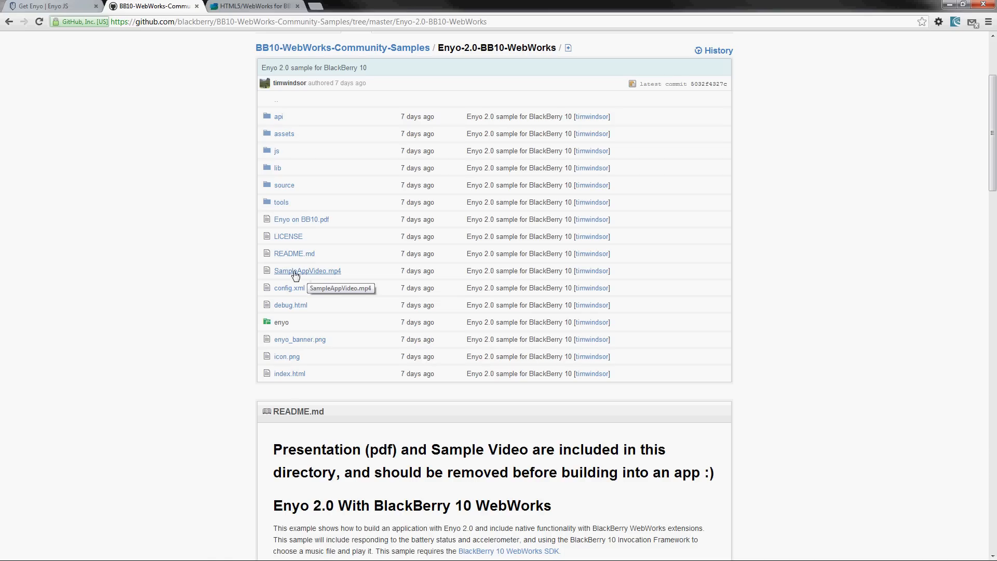
mouse_move(383, 268)
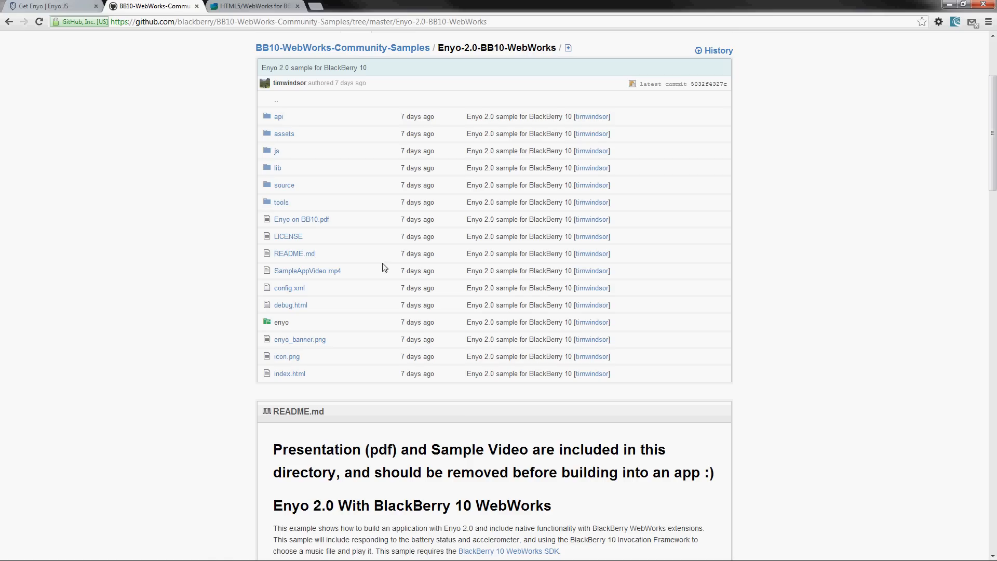
mouse_move(573, 262)
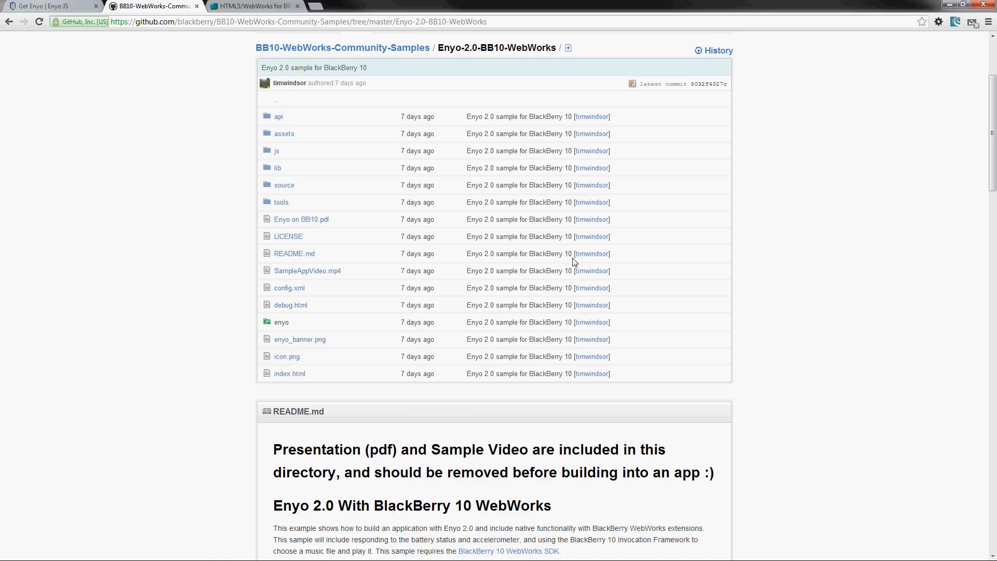
scroll("down", 3)
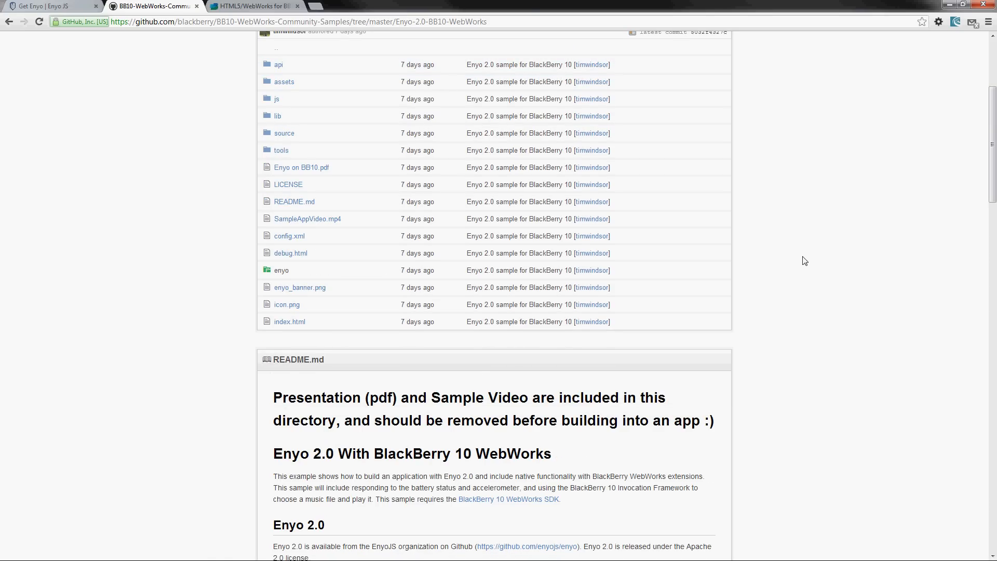
scroll("up", 3)
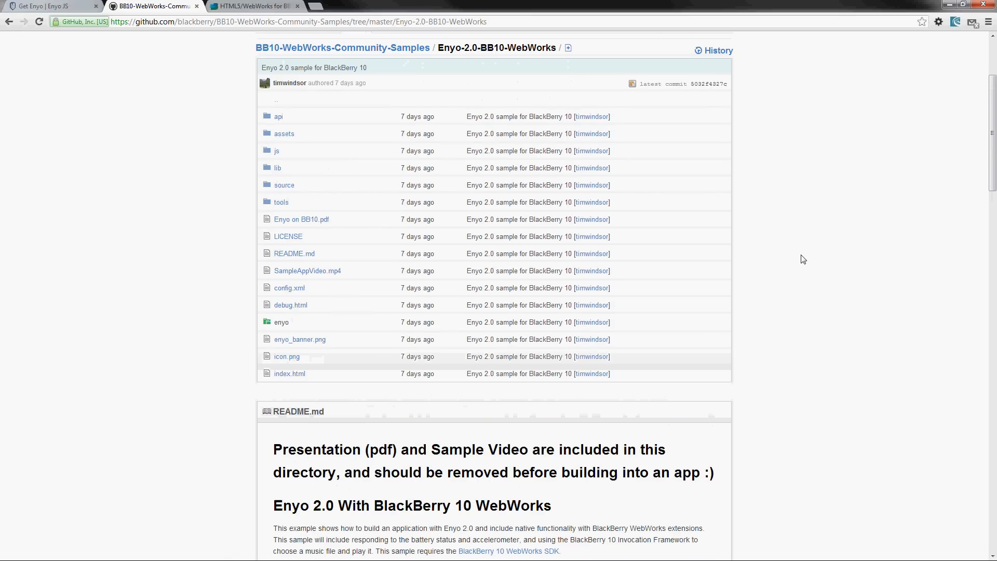
mouse_move(456, 331)
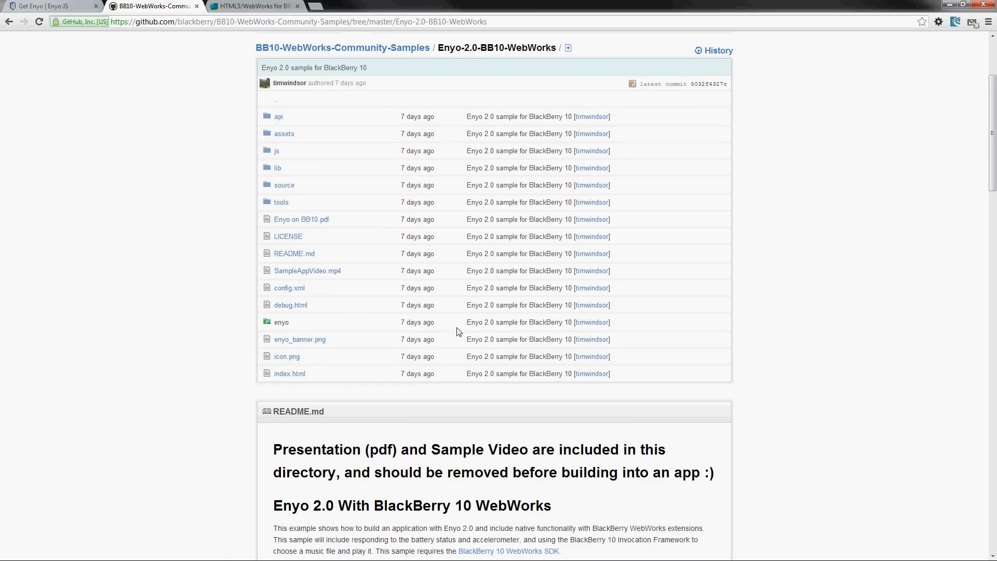
mouse_move(490, 191)
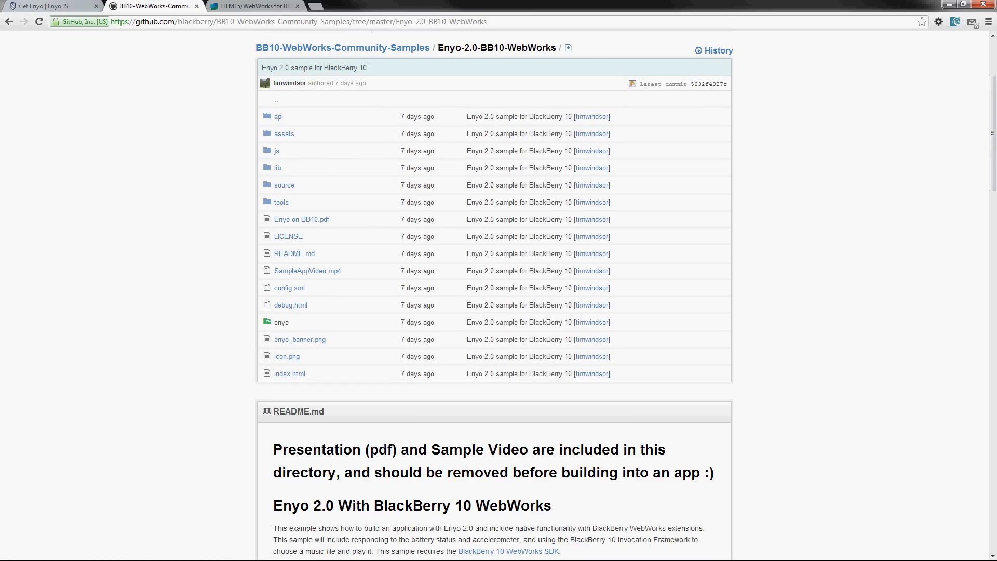
left_click(308, 270)
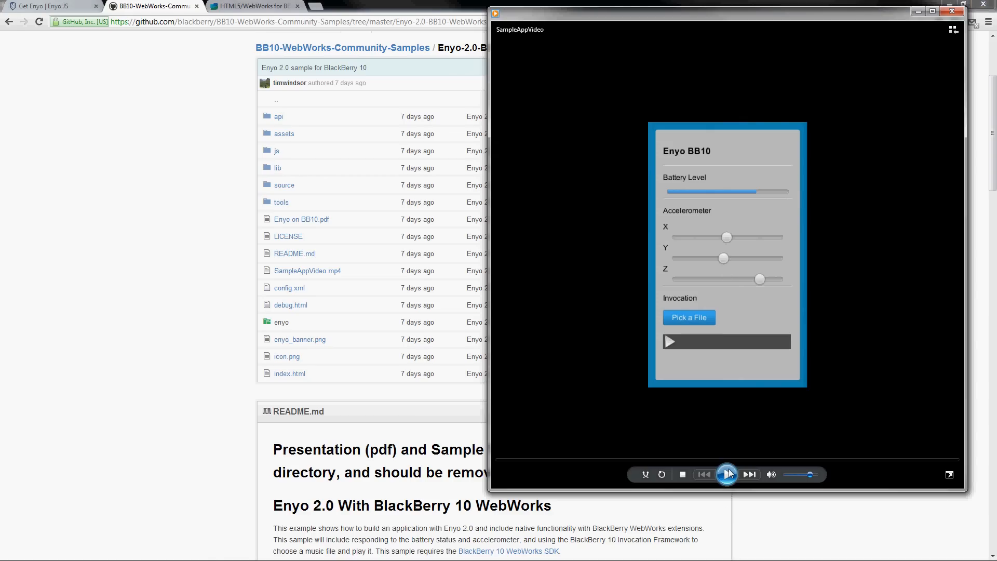
left_click(726, 473)
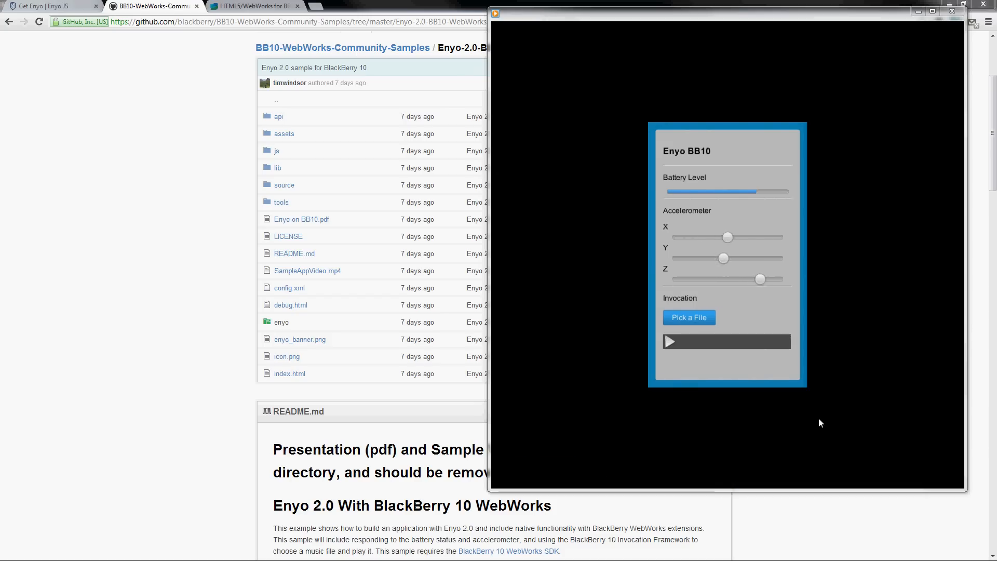
left_click(688, 318)
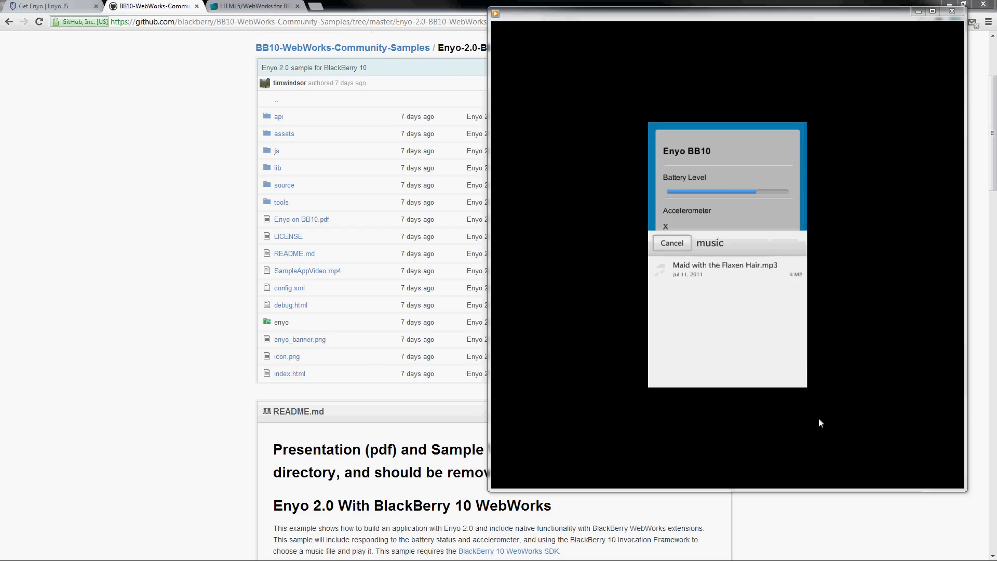
left_click(725, 268)
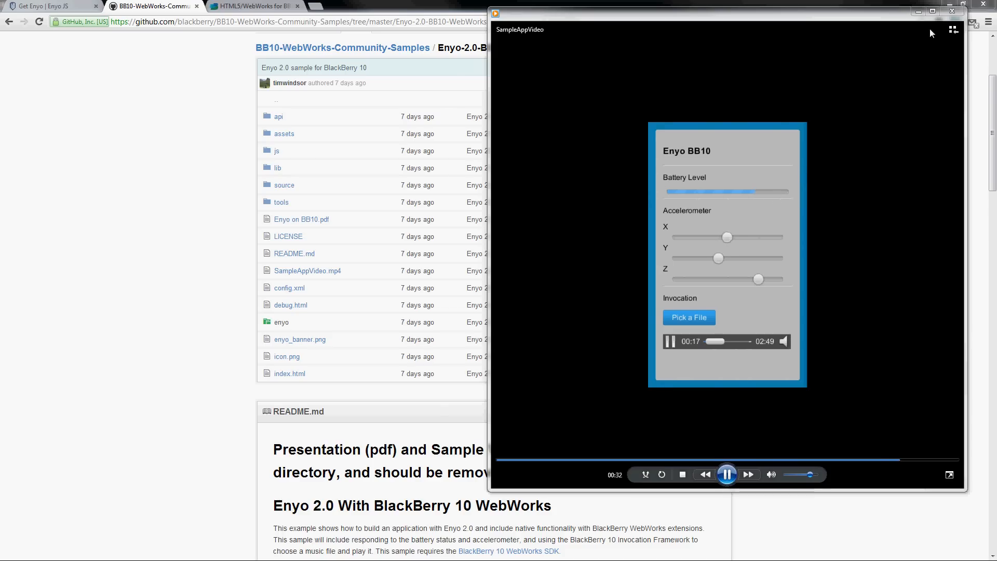
left_click(952, 12)
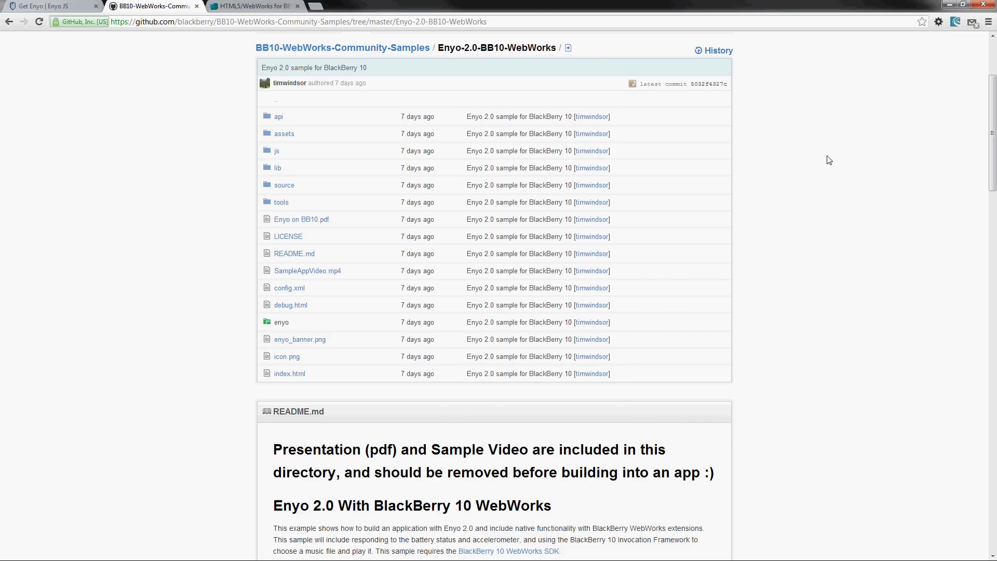
mouse_move(771, 254)
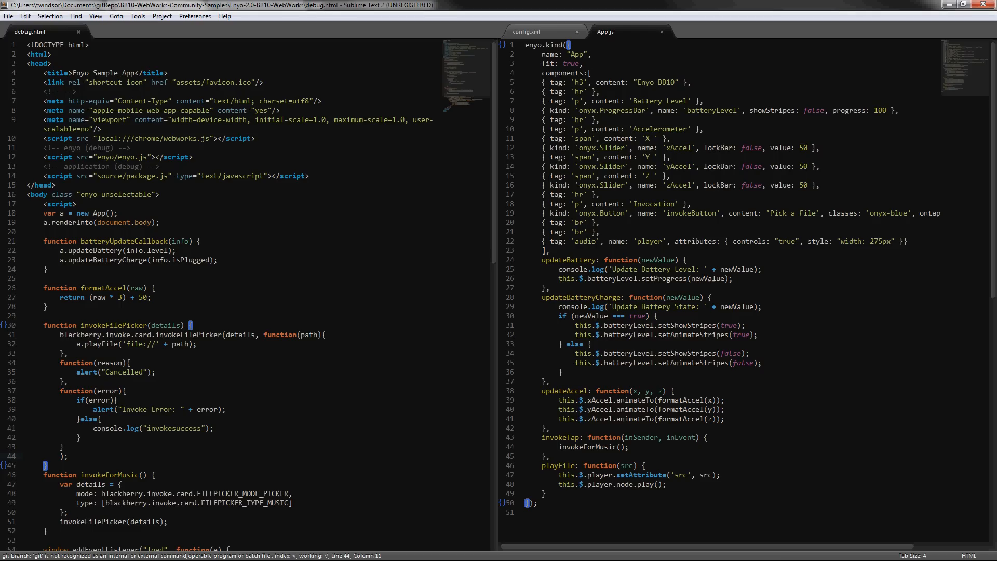
mouse_move(542, 329)
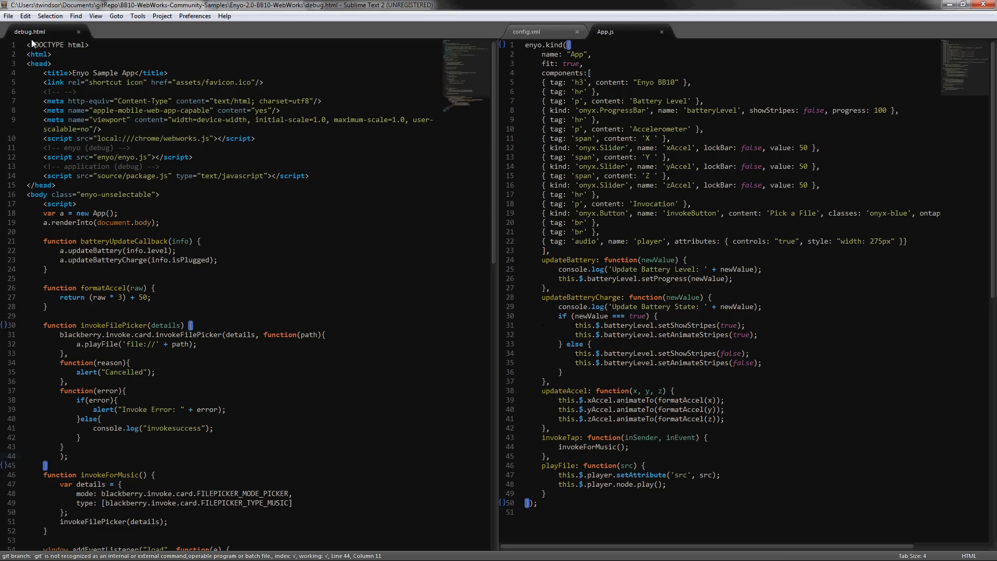
mouse_move(231, 173)
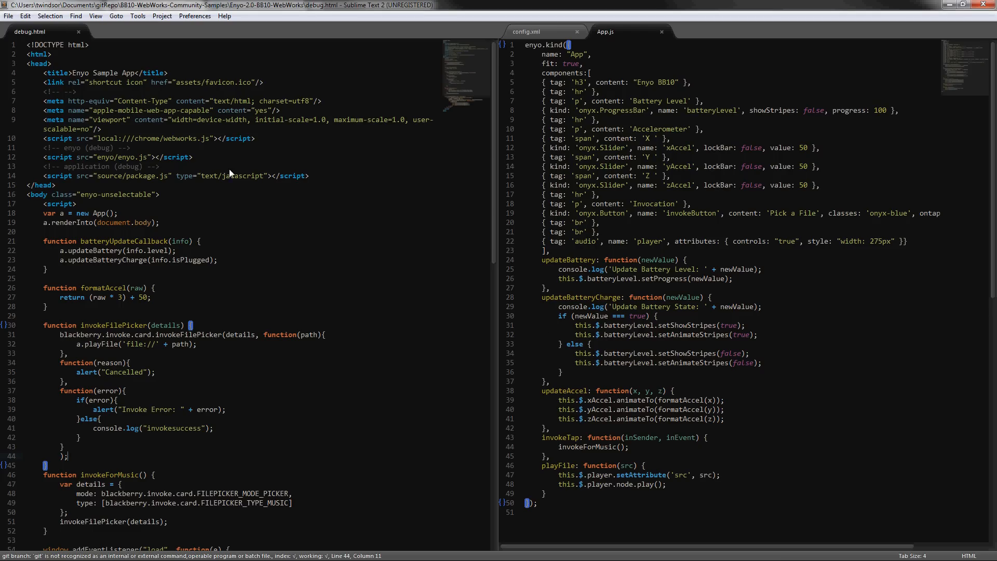
mouse_move(290, 220)
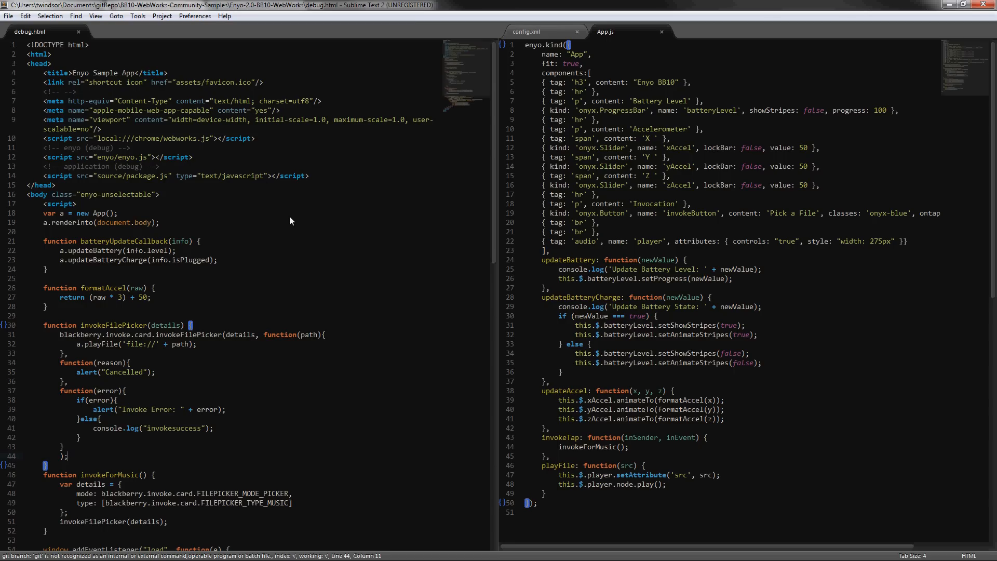
mouse_move(327, 216)
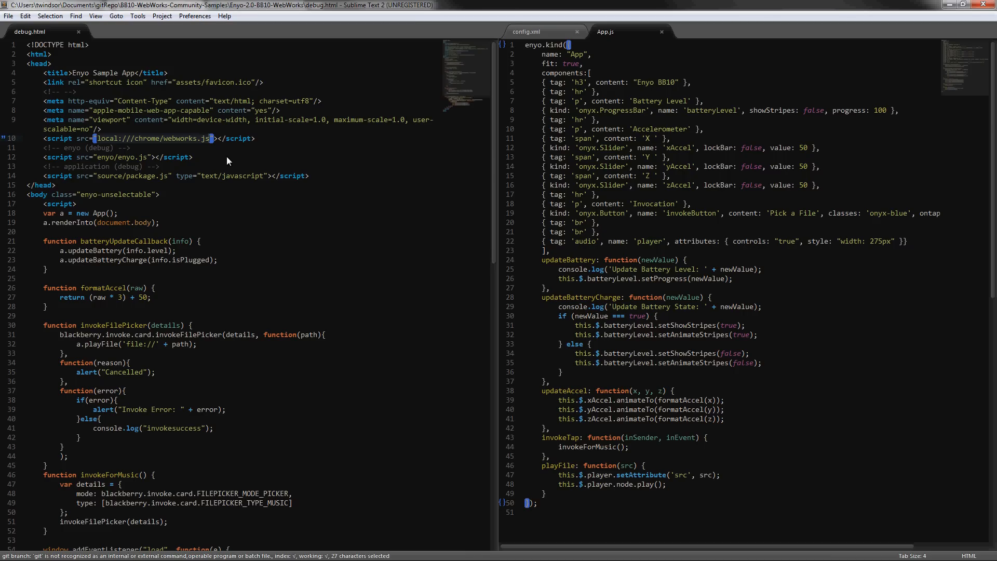
Step: Scroll debug.html to its load handler registering webworksready, batterystatus and devicemotion listeners
scroll("down", 3)
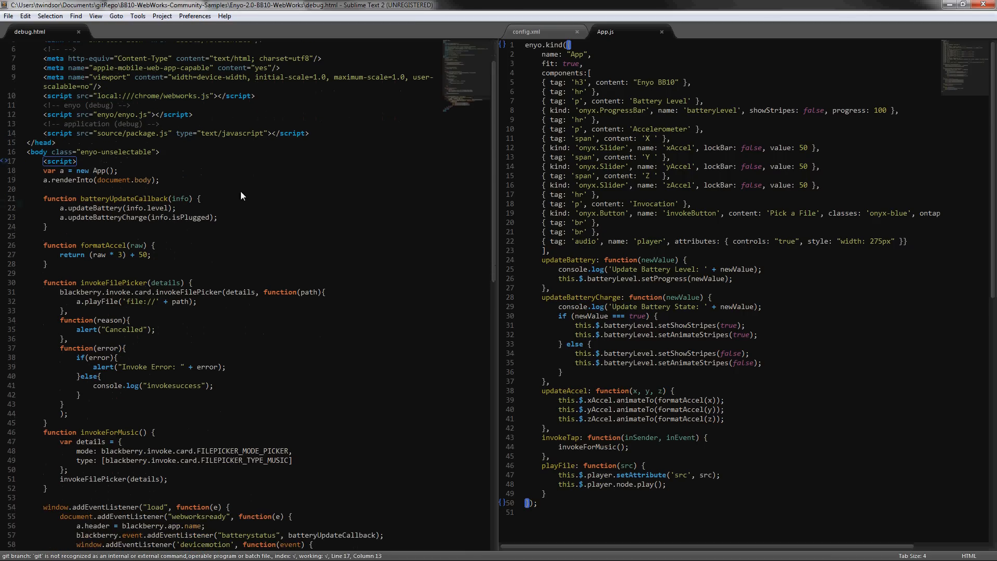
scroll("down", 3)
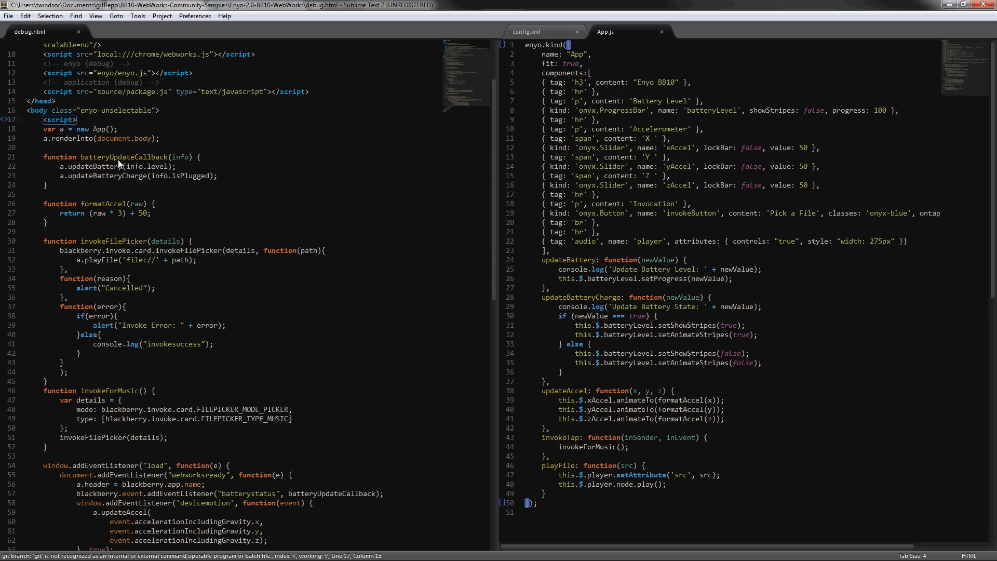
mouse_move(102, 244)
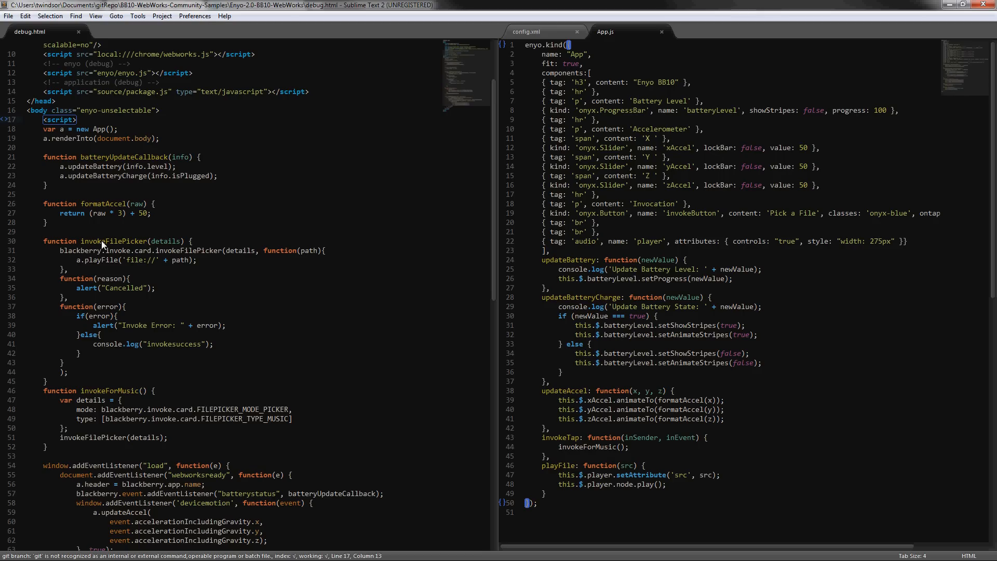
scroll("down", 3)
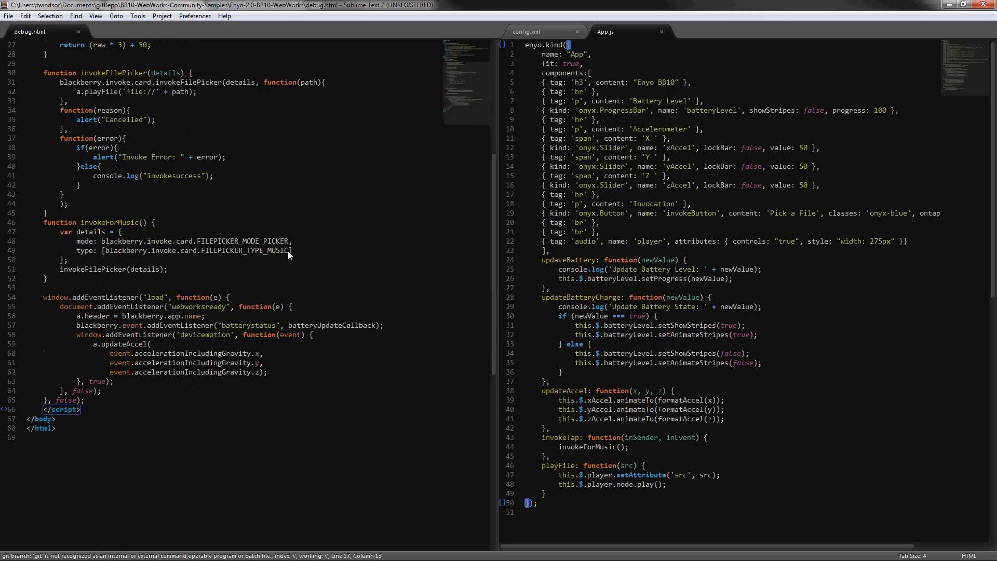
mouse_move(114, 312)
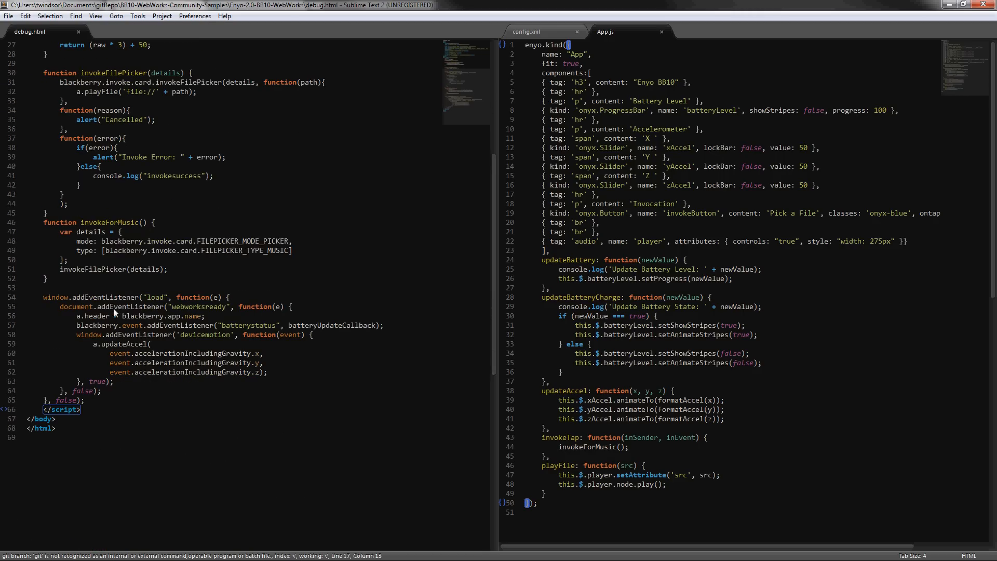
scroll("down", 3)
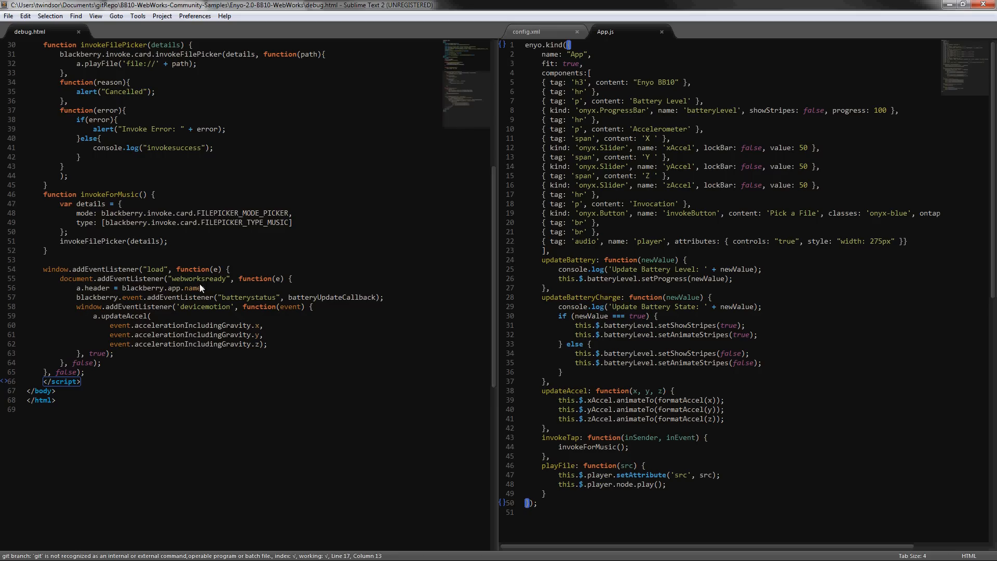
mouse_move(238, 281)
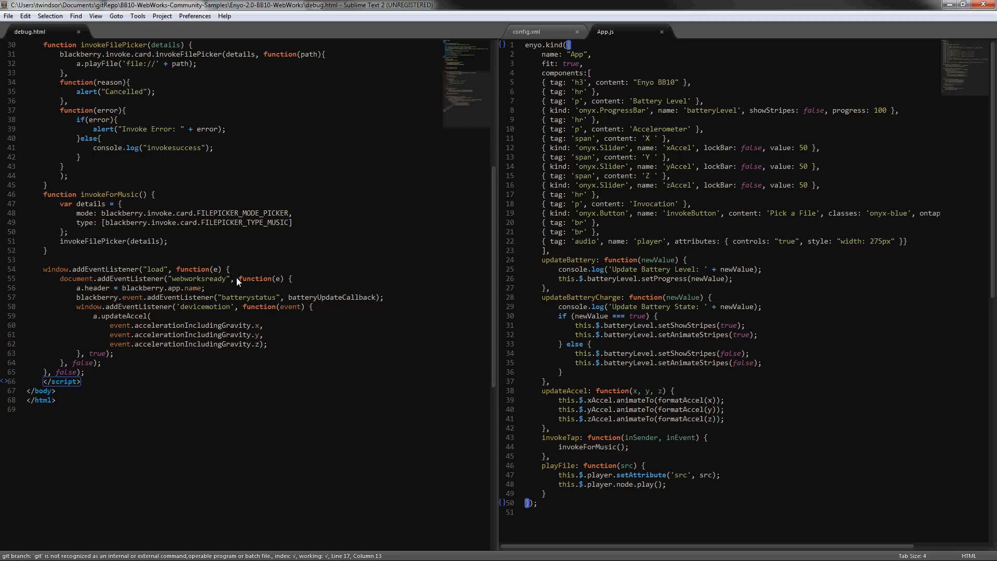
mouse_move(118, 290)
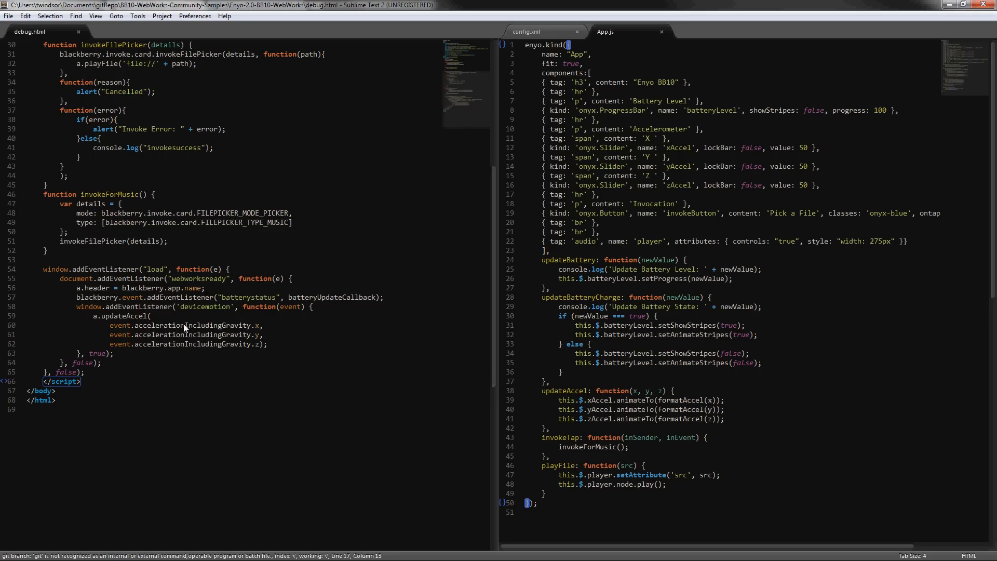
mouse_move(144, 292)
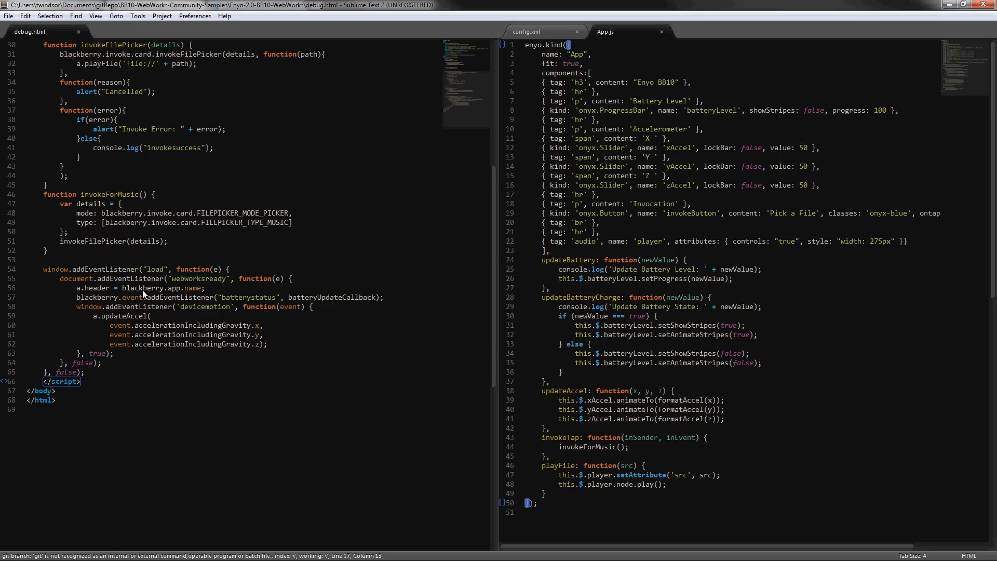
mouse_move(163, 296)
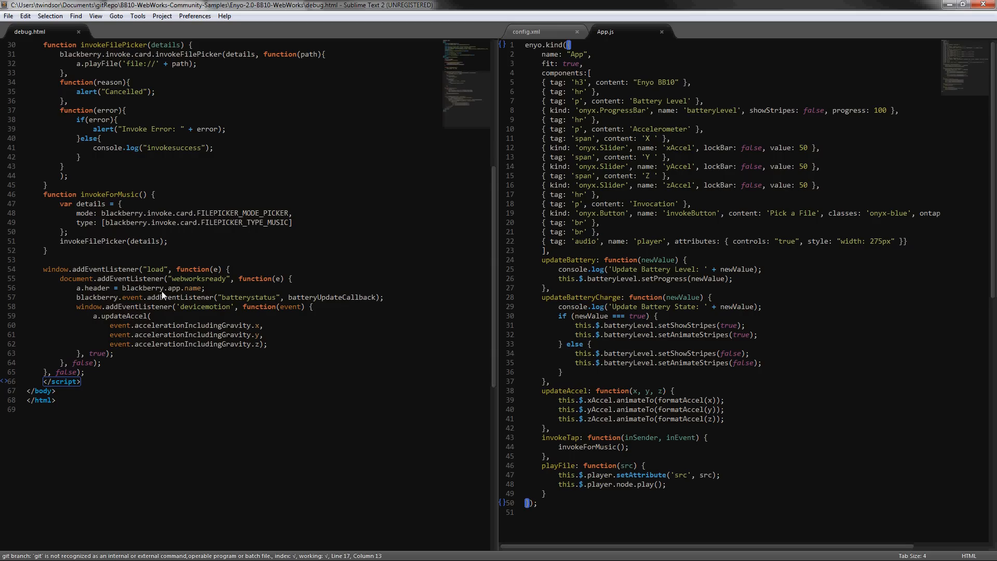
mouse_move(196, 294)
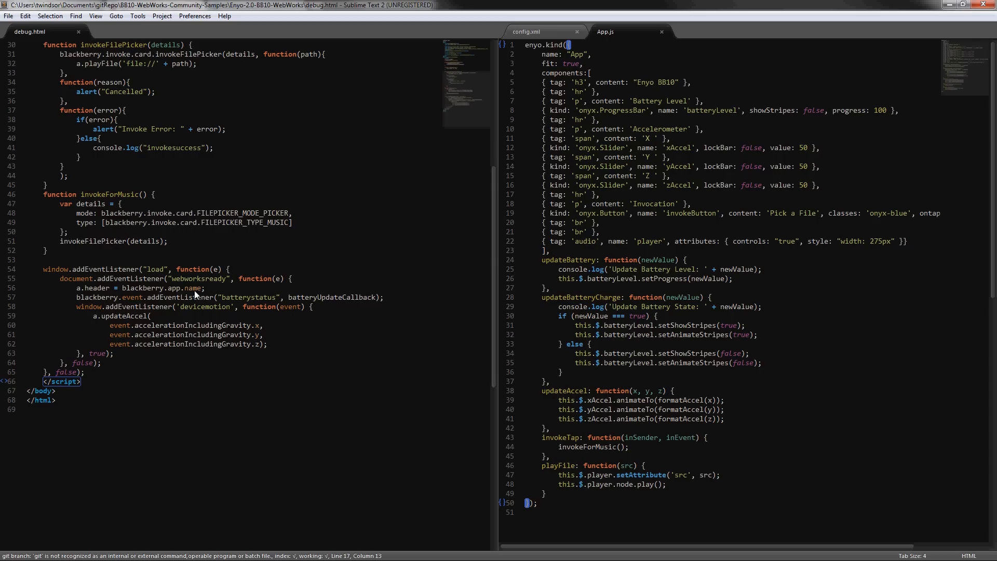
mouse_move(124, 291)
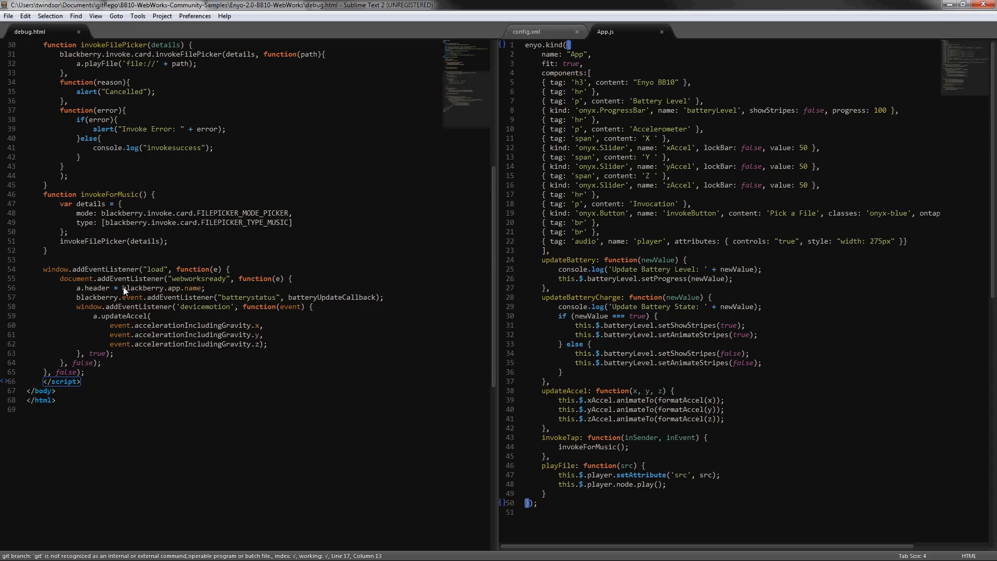
mouse_move(162, 295)
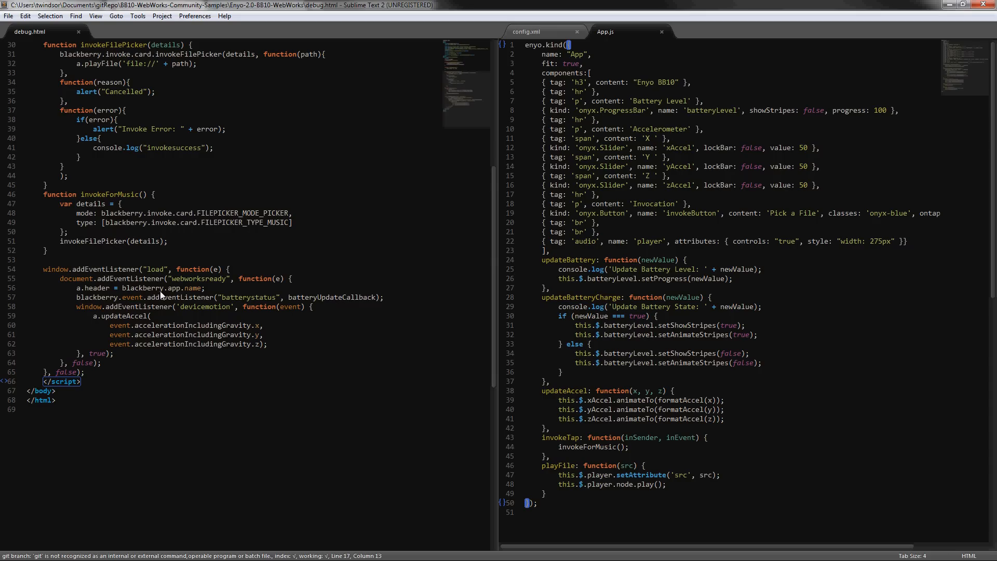
mouse_move(218, 273)
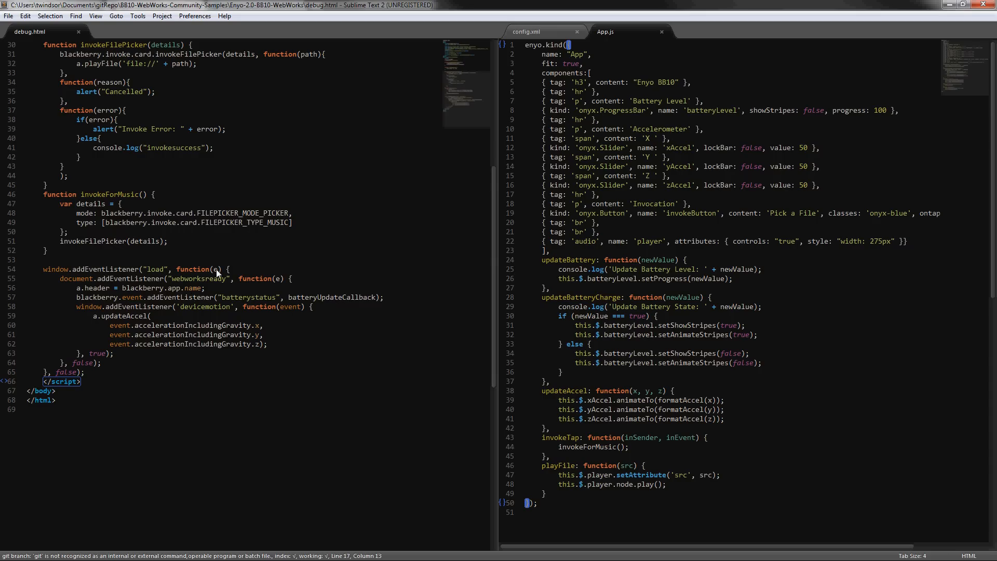
mouse_move(248, 301)
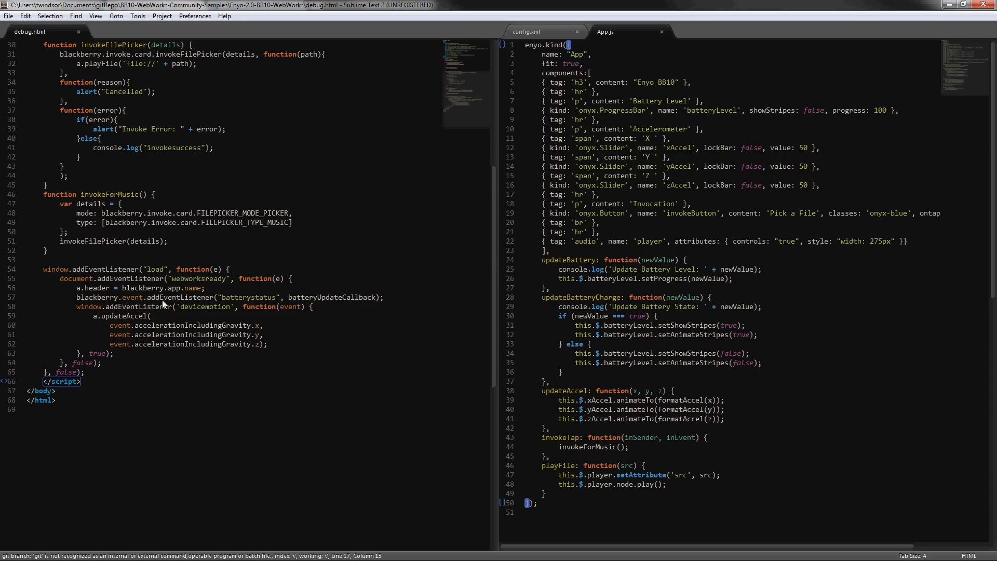
mouse_move(194, 312)
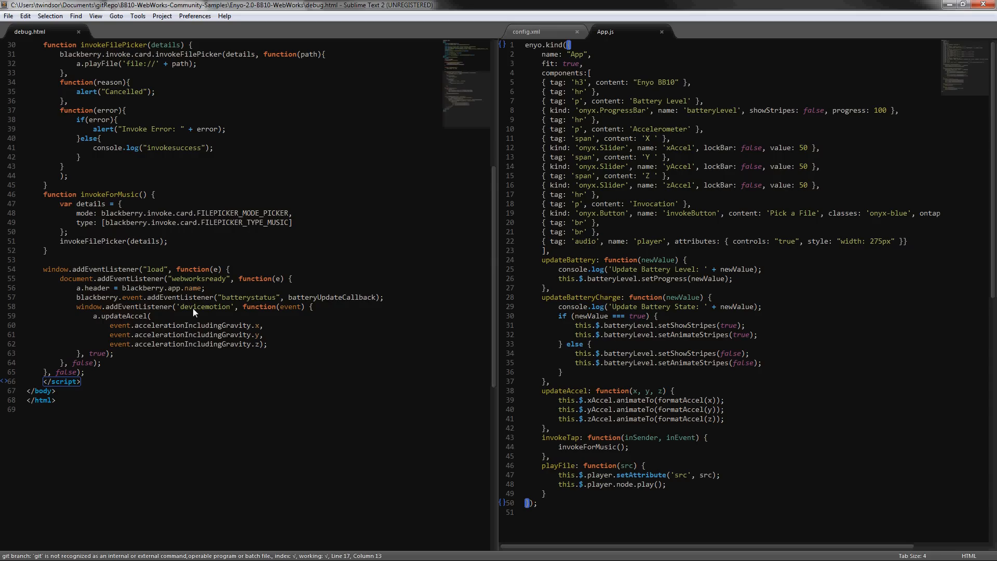
mouse_move(215, 312)
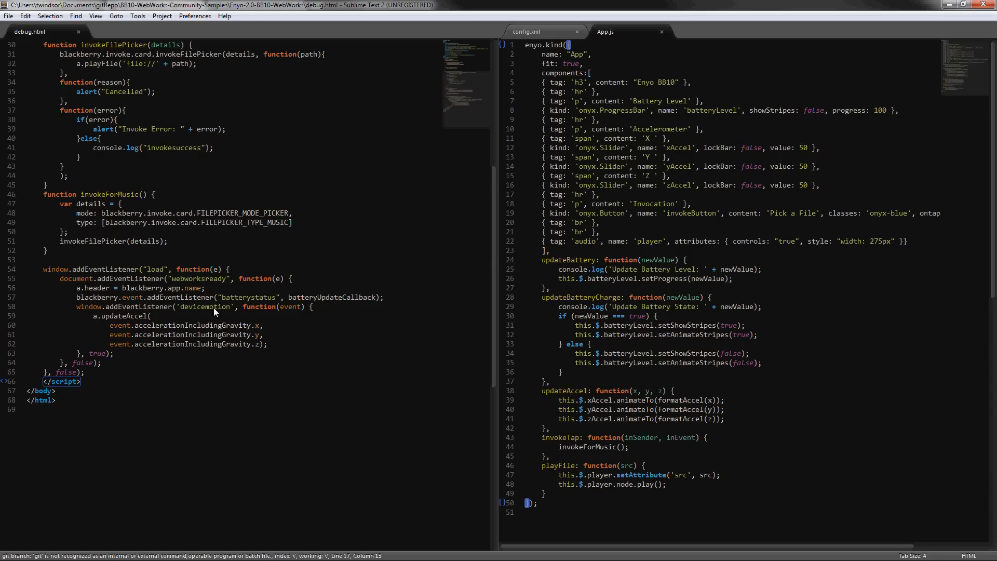
mouse_move(341, 301)
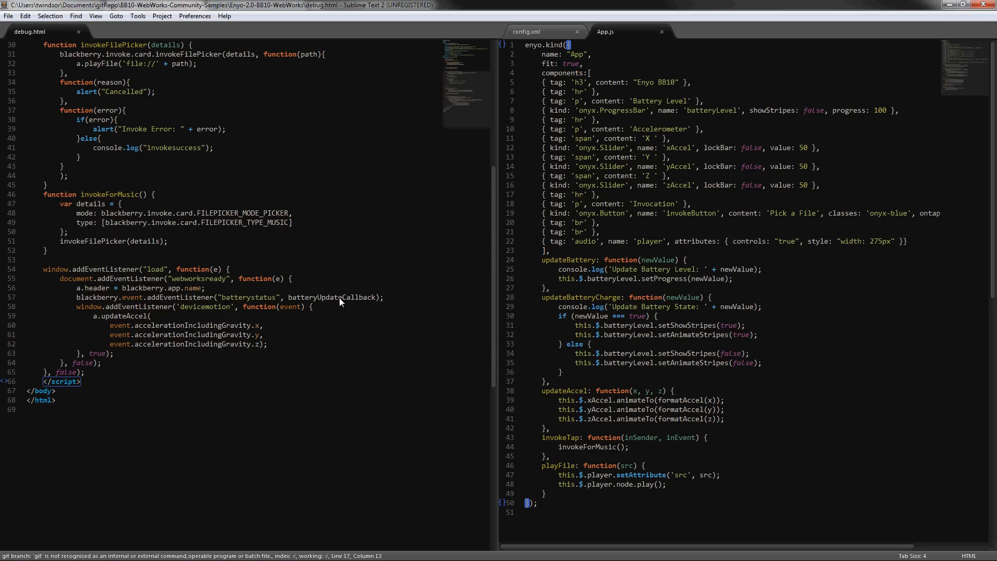
mouse_move(290, 333)
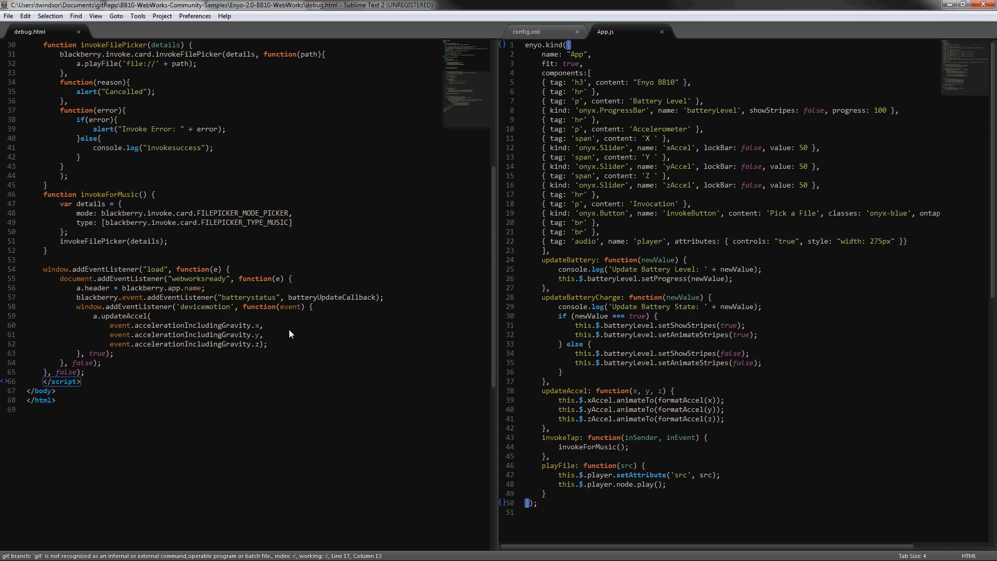
scroll("up", 3)
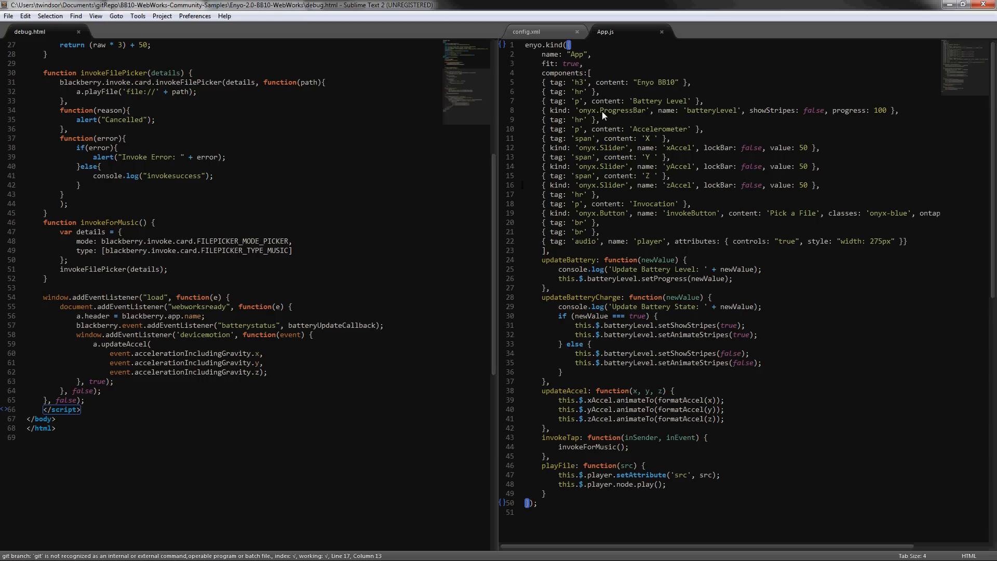
mouse_move(578, 286)
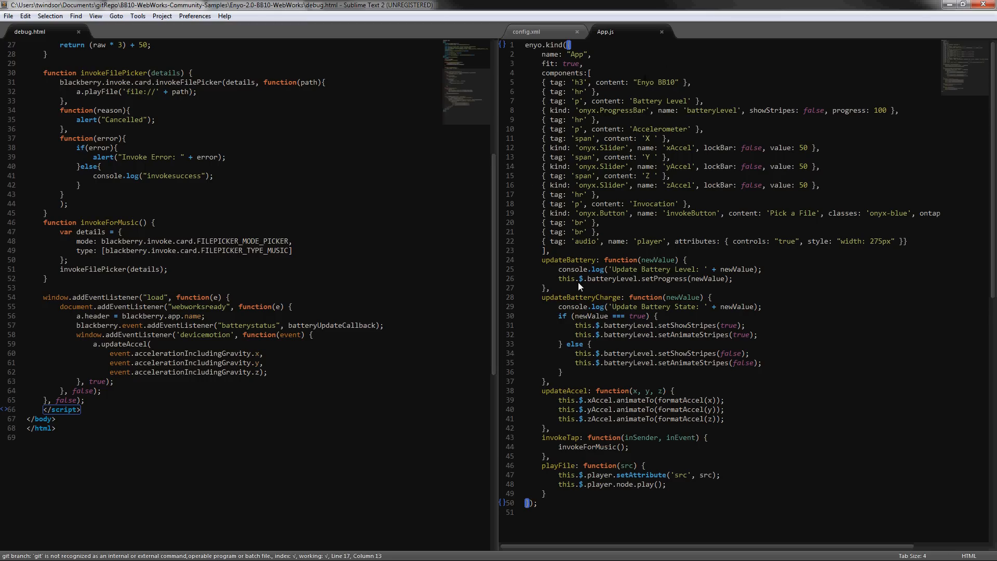
mouse_move(532, 243)
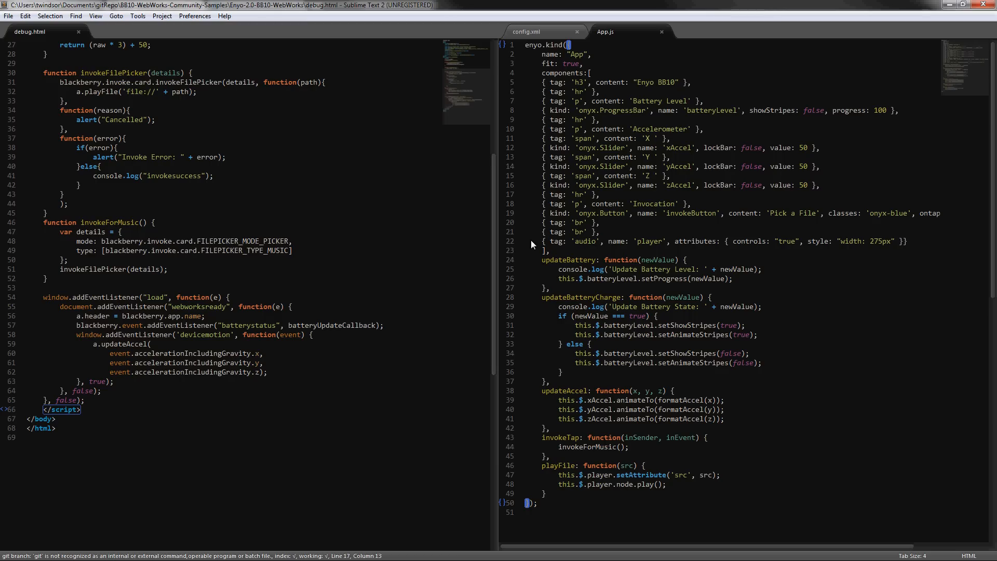
mouse_move(695, 212)
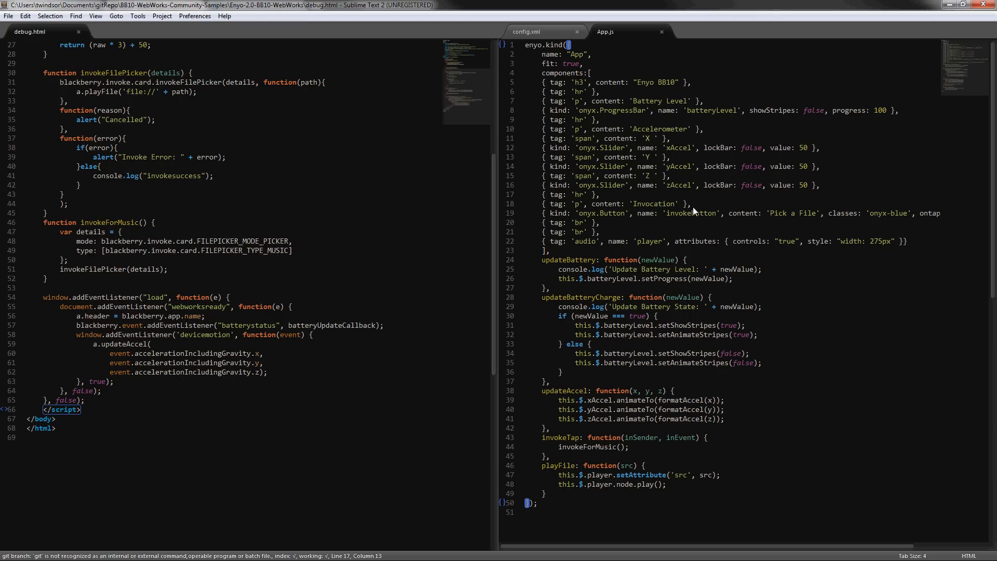
mouse_move(703, 213)
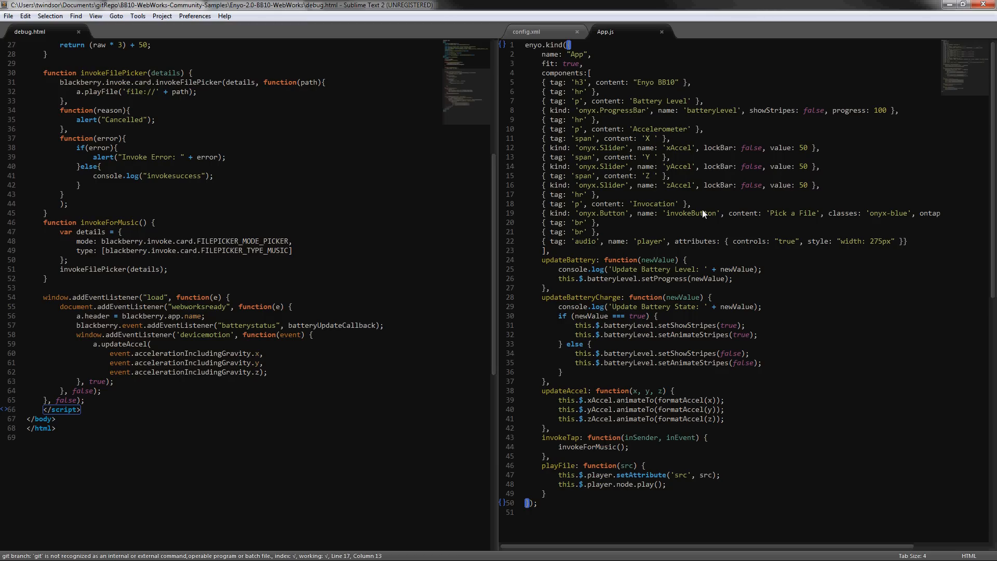
mouse_move(659, 87)
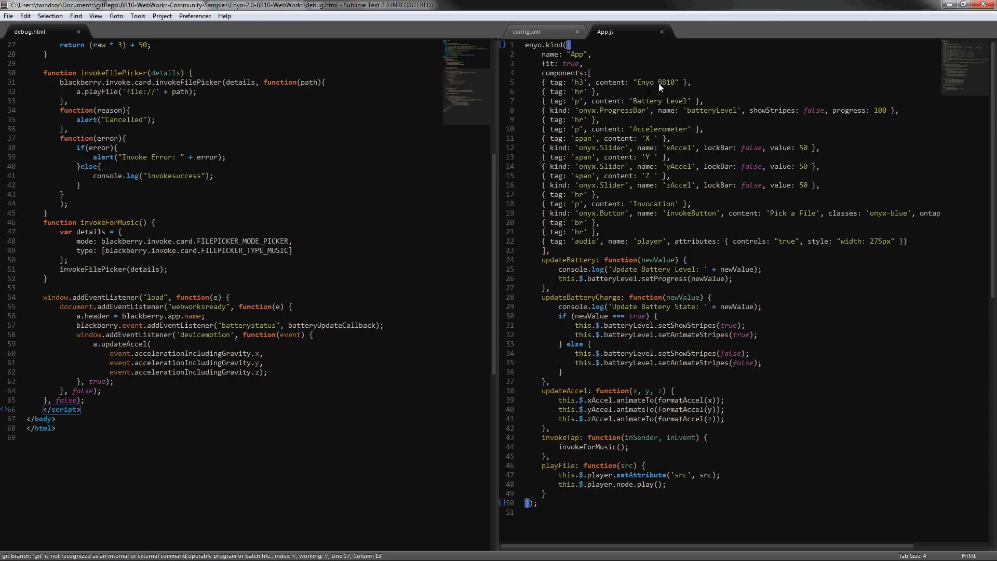
mouse_move(593, 87)
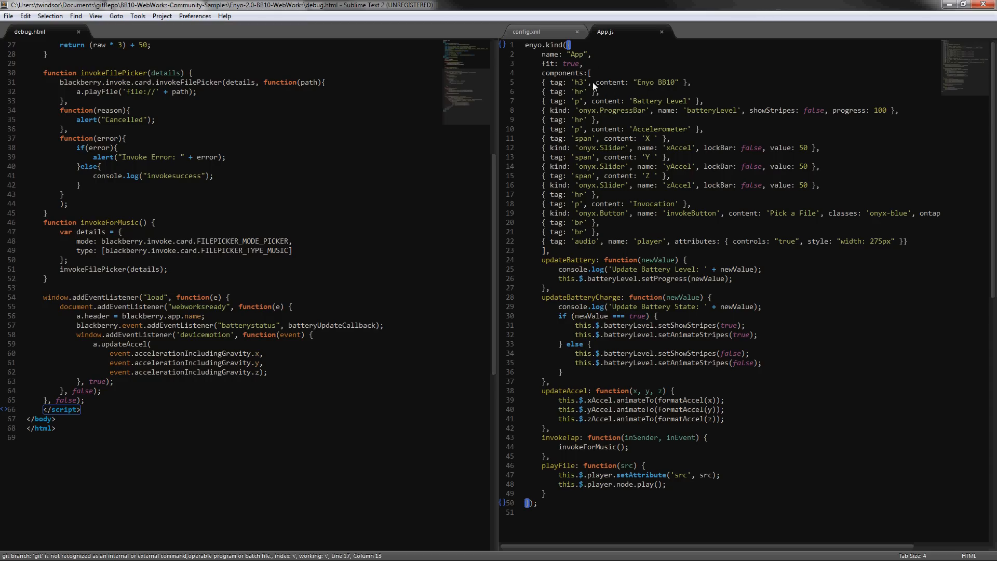
mouse_move(570, 107)
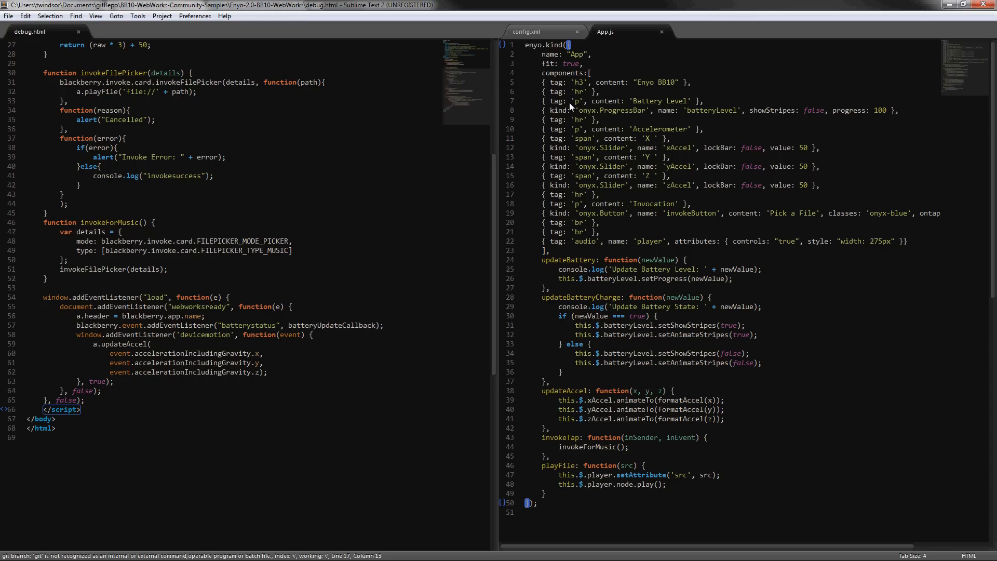
mouse_move(773, 115)
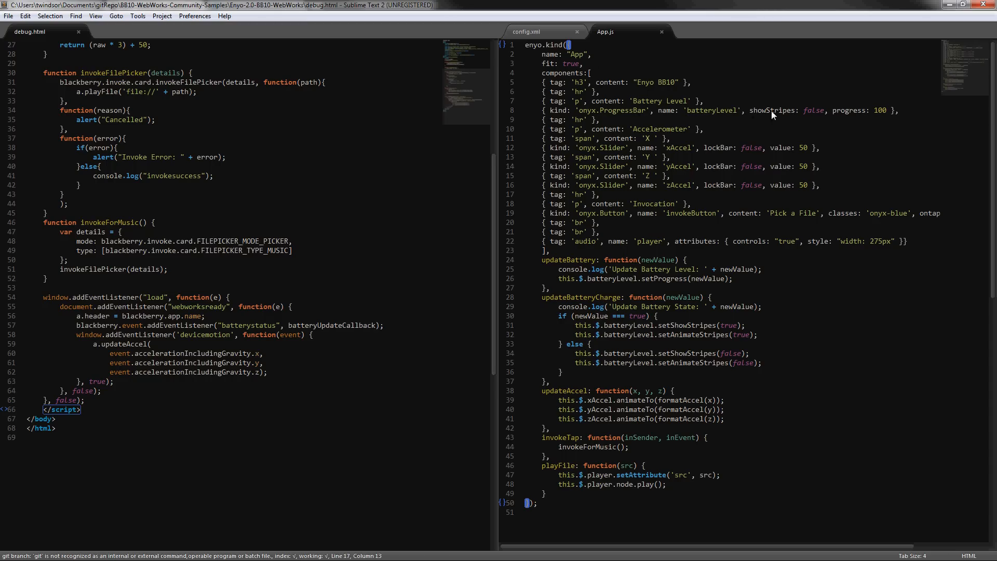
mouse_move(608, 115)
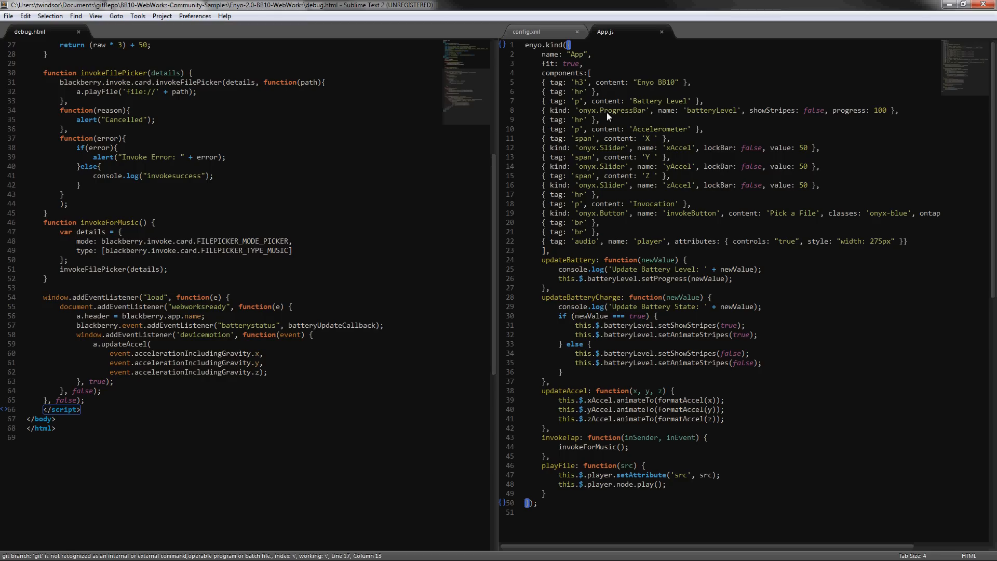
mouse_move(617, 114)
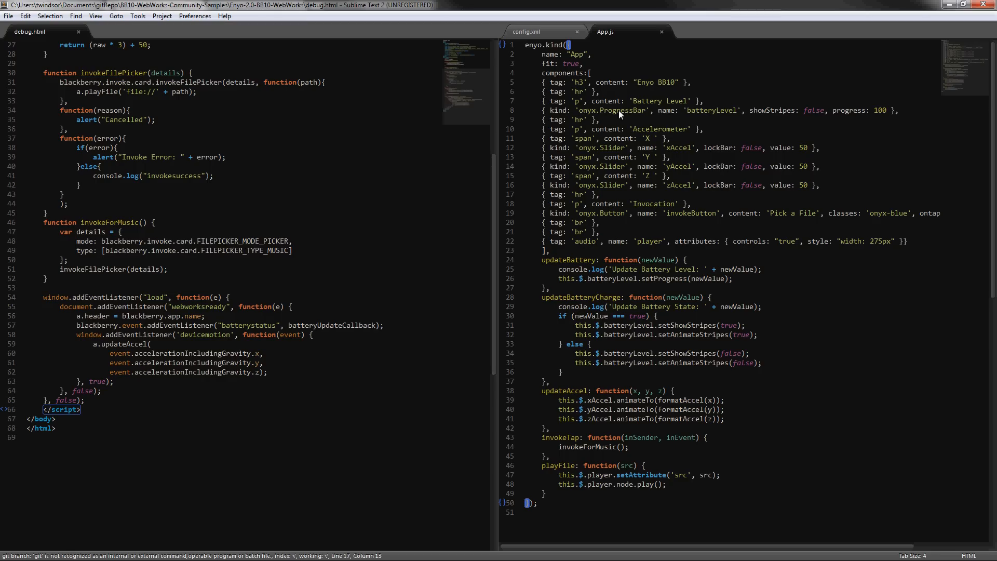
mouse_move(650, 118)
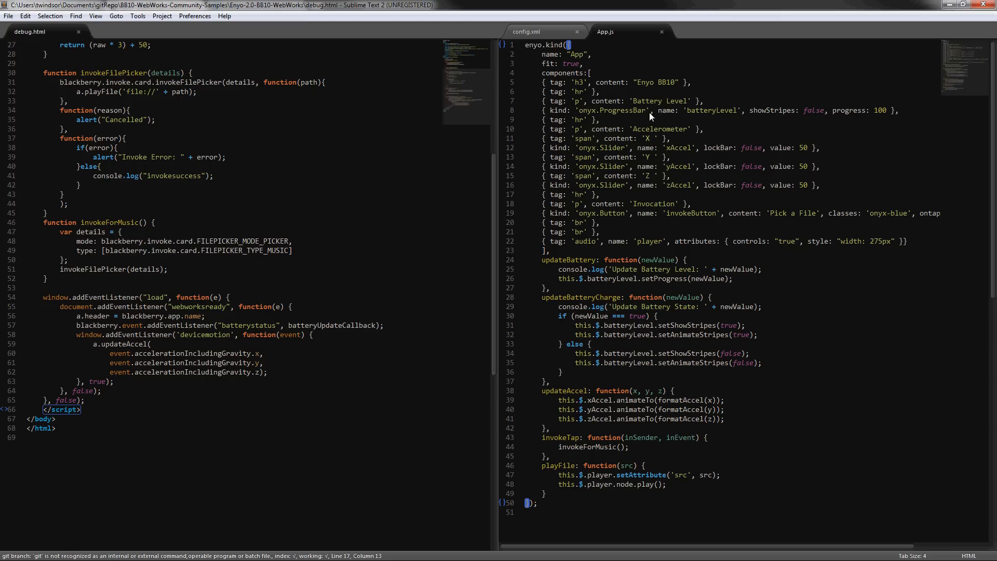
mouse_move(857, 154)
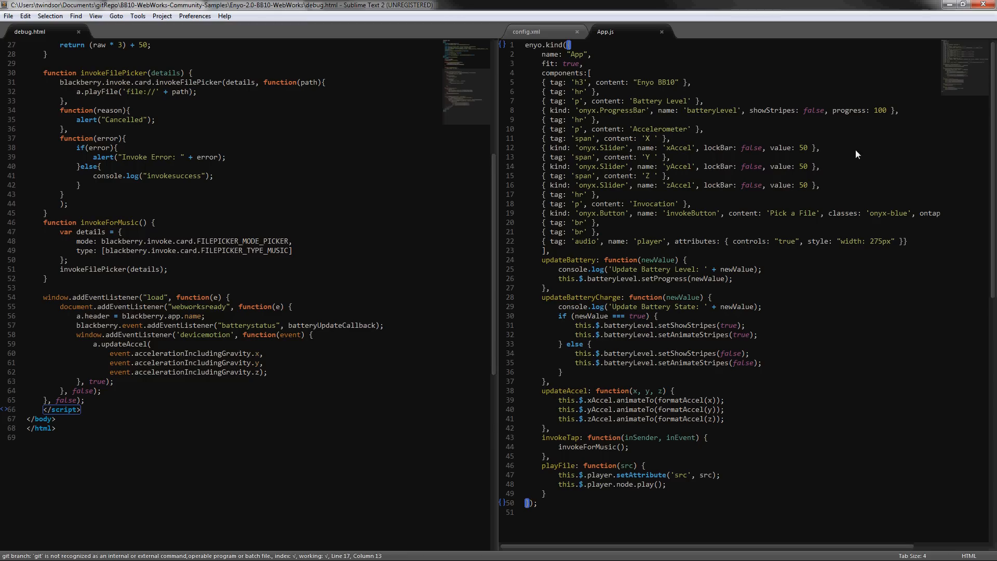
mouse_move(594, 191)
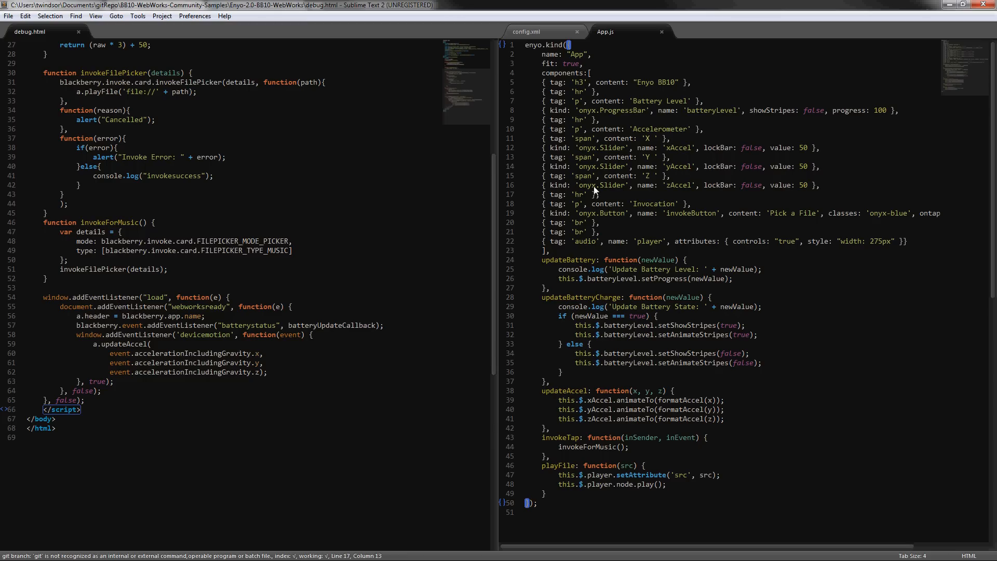
mouse_move(658, 217)
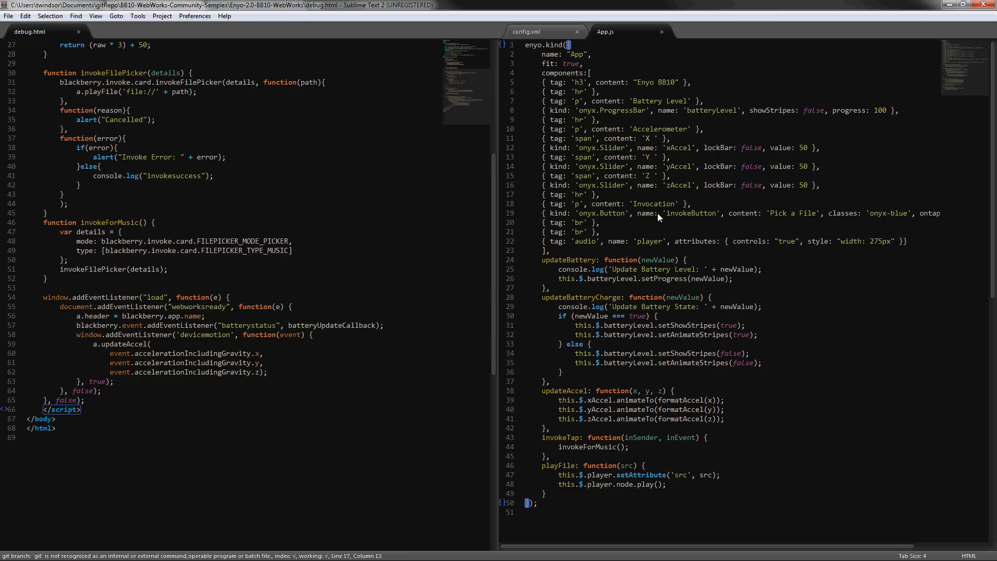
mouse_move(865, 249)
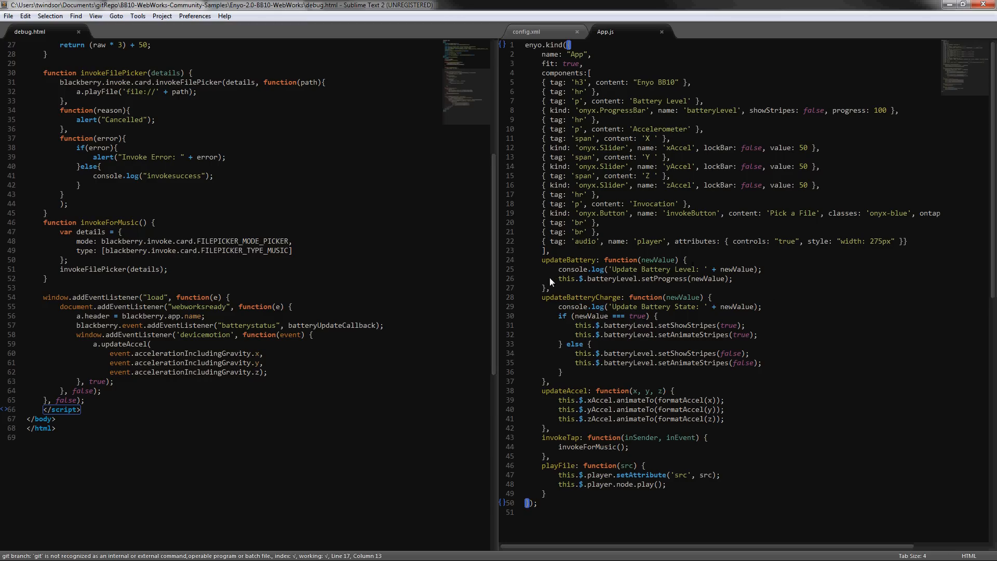
mouse_move(641, 286)
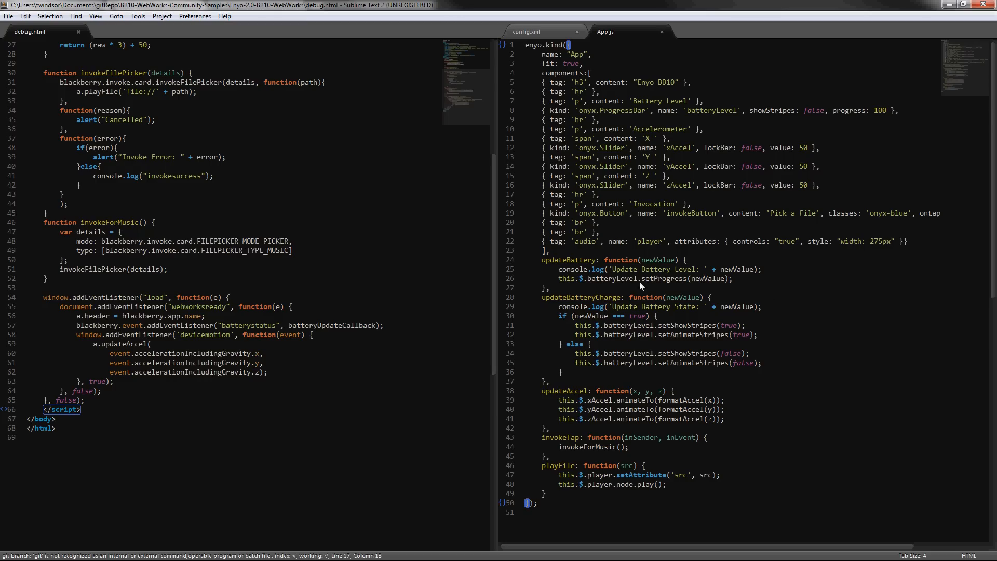
mouse_move(615, 291)
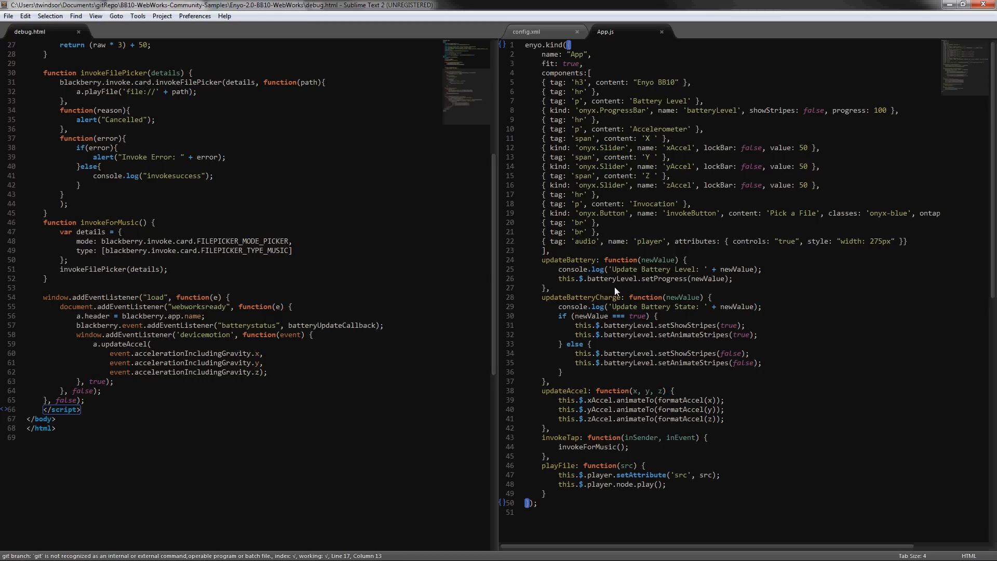
mouse_move(704, 275)
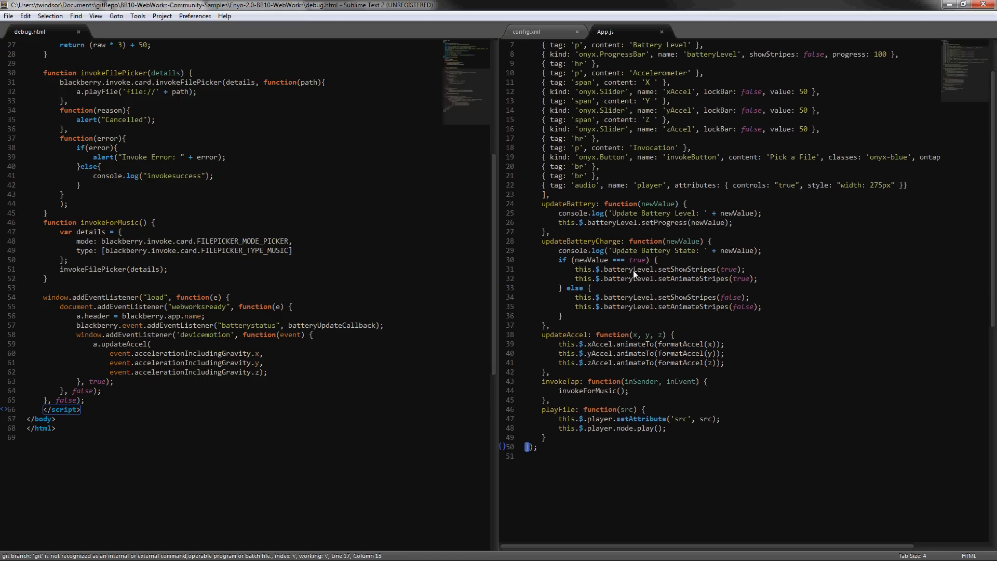
mouse_move(695, 279)
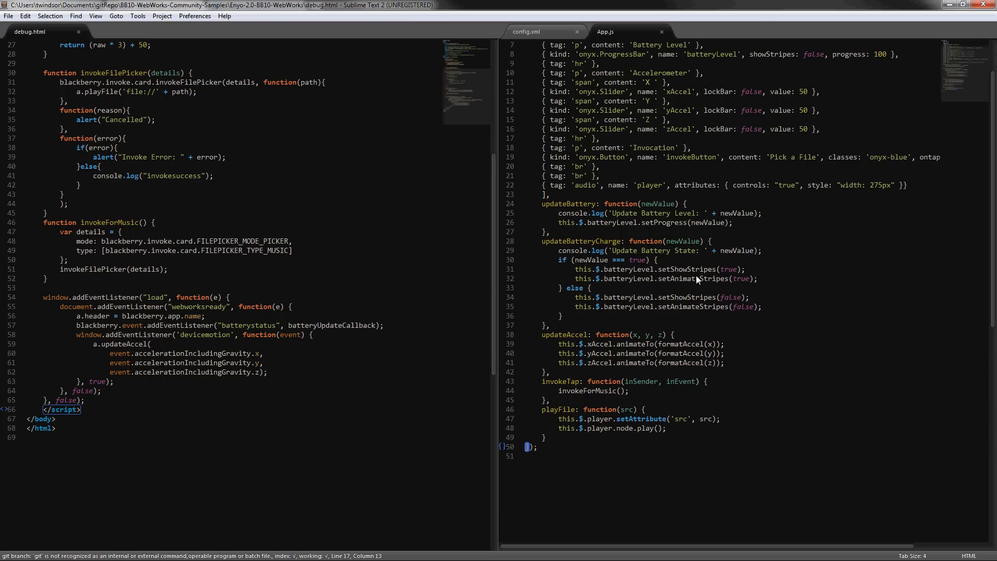
mouse_move(672, 265)
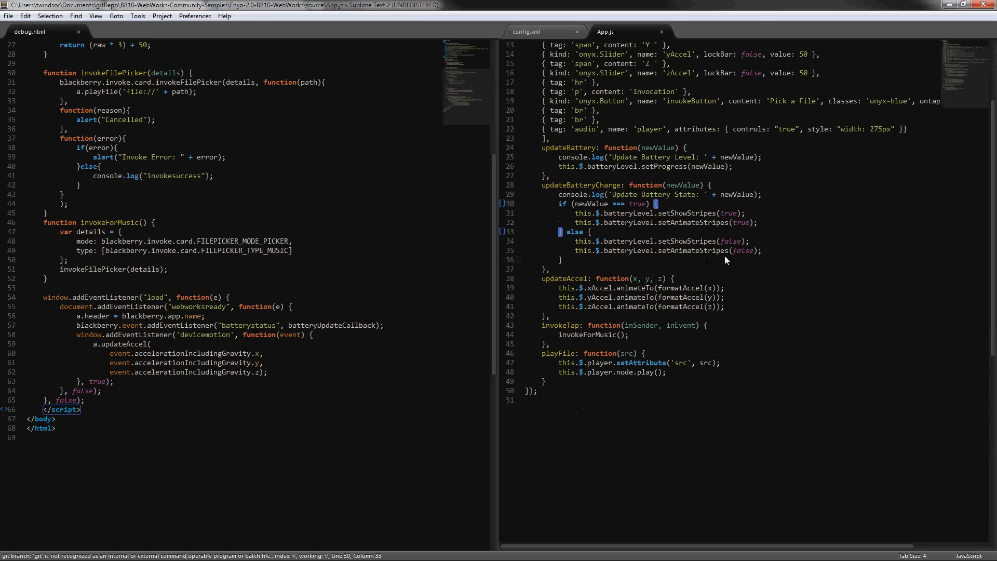
scroll("up", 3)
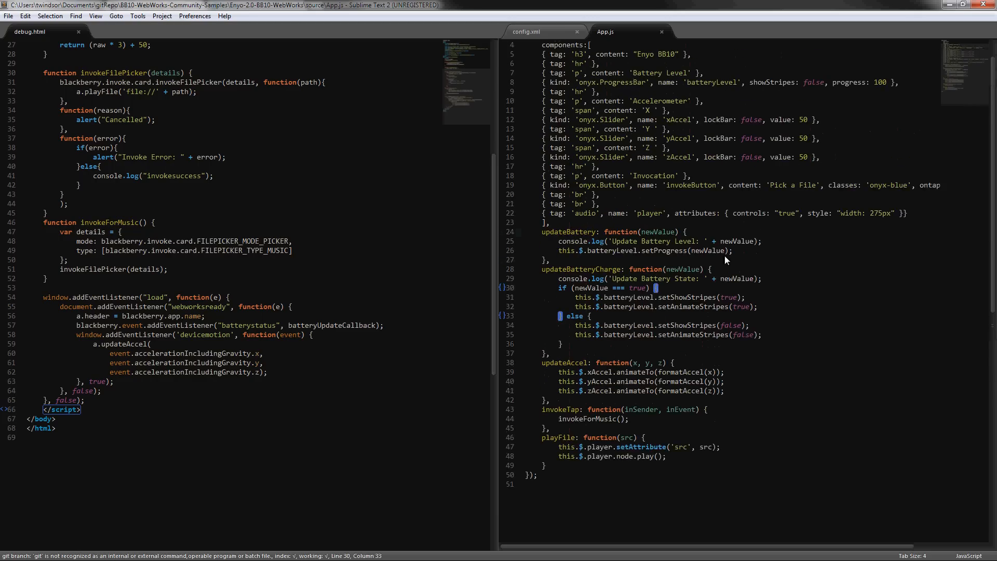
scroll("up", 3)
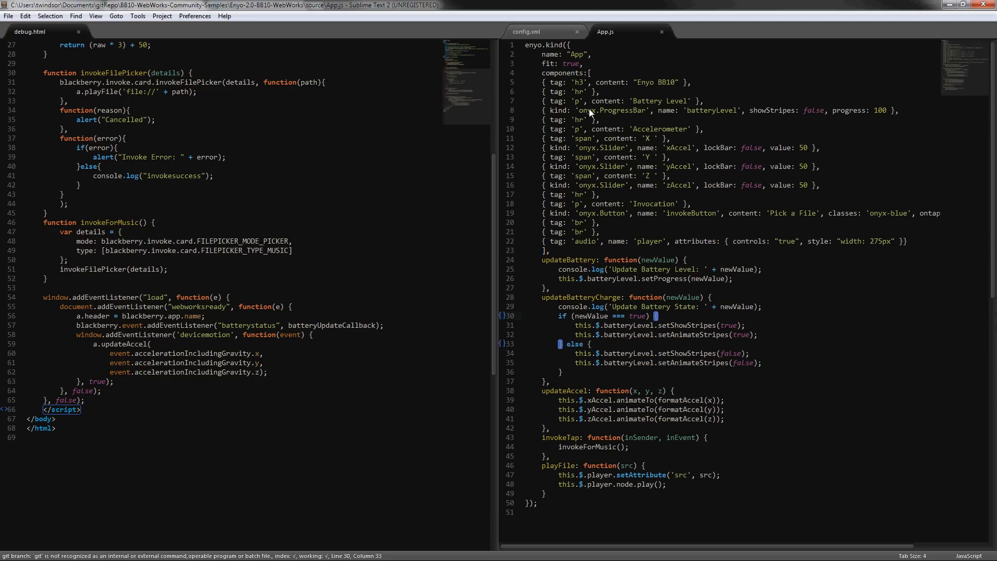
mouse_move(529, 33)
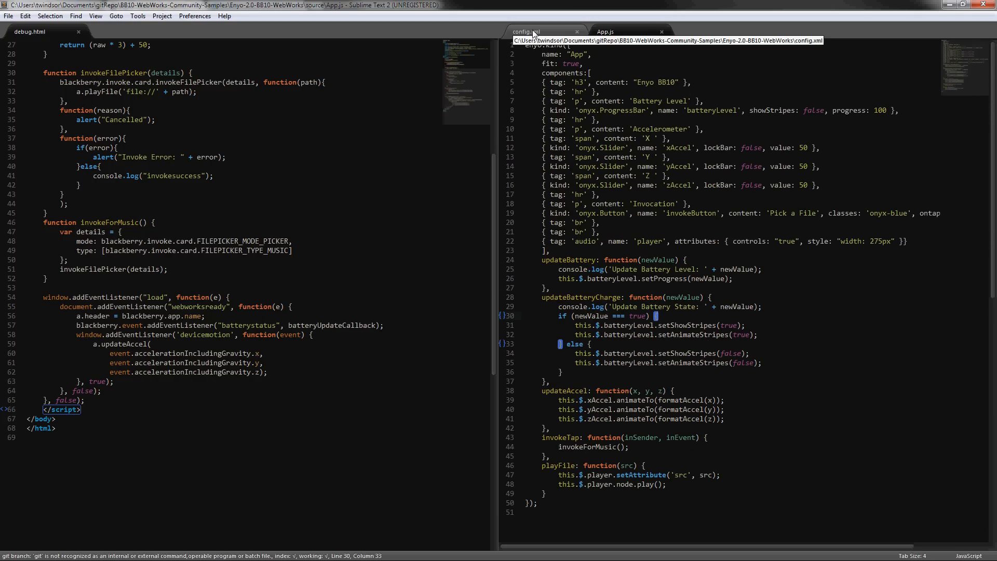
left_click(528, 33)
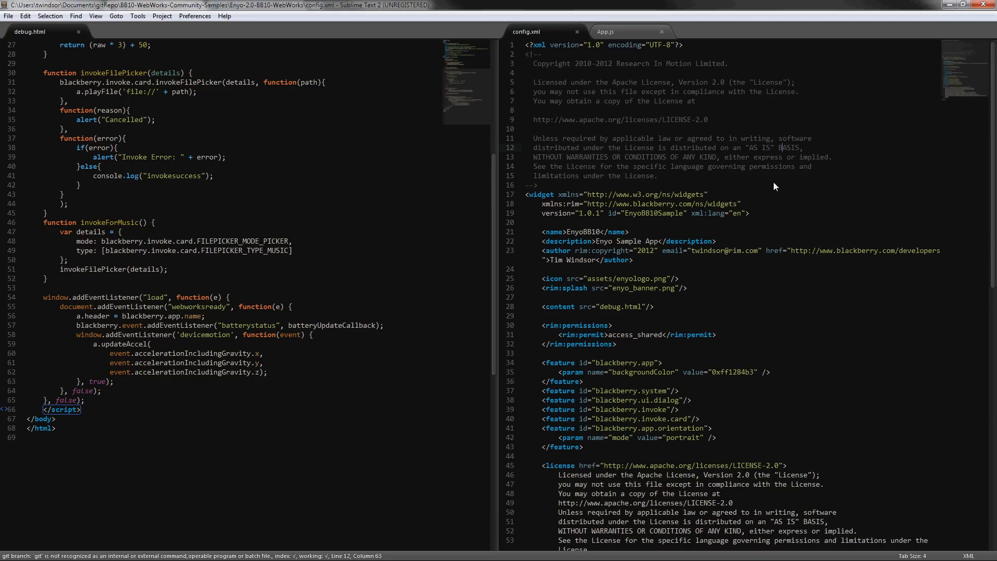
scroll("down", 3)
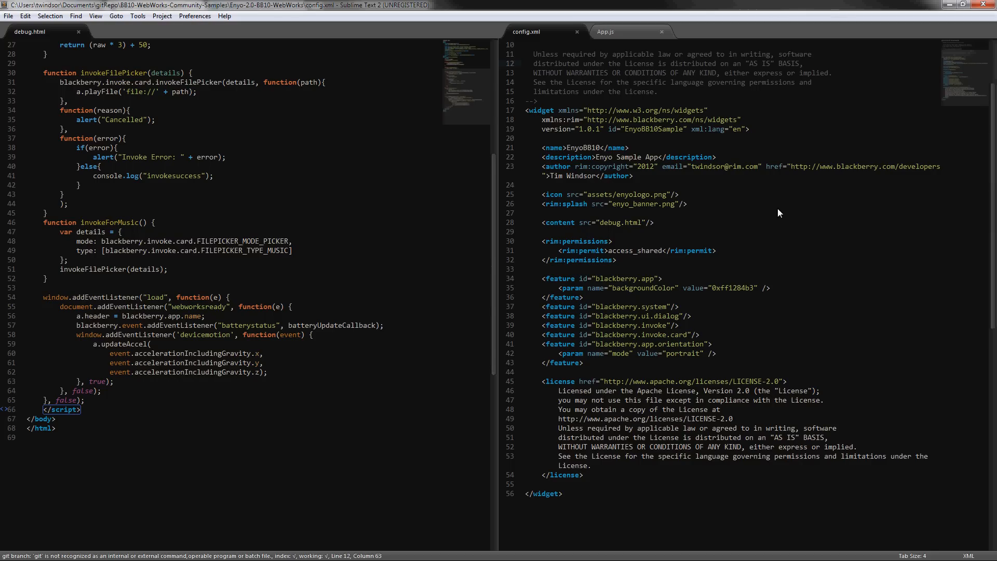
mouse_move(687, 200)
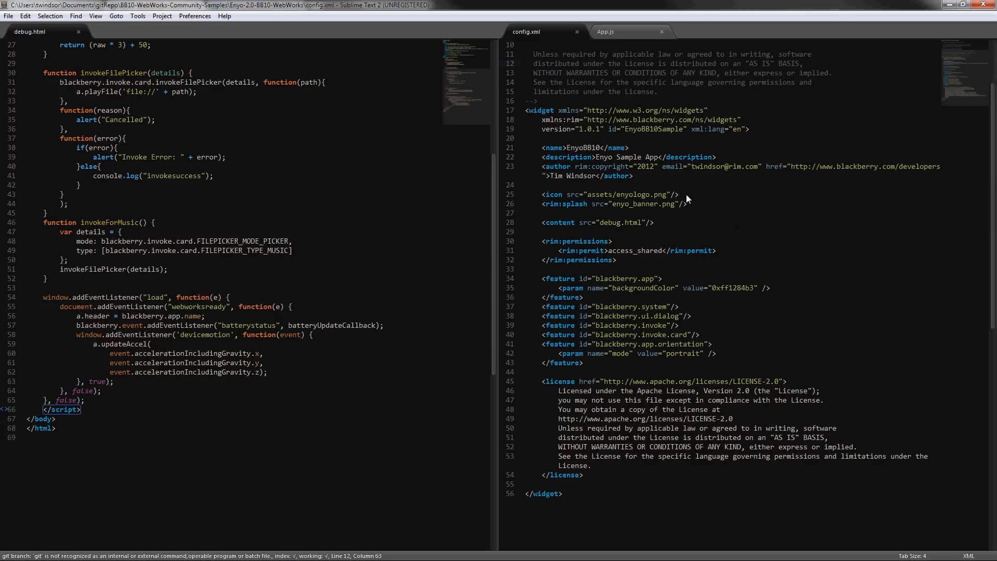
mouse_move(646, 181)
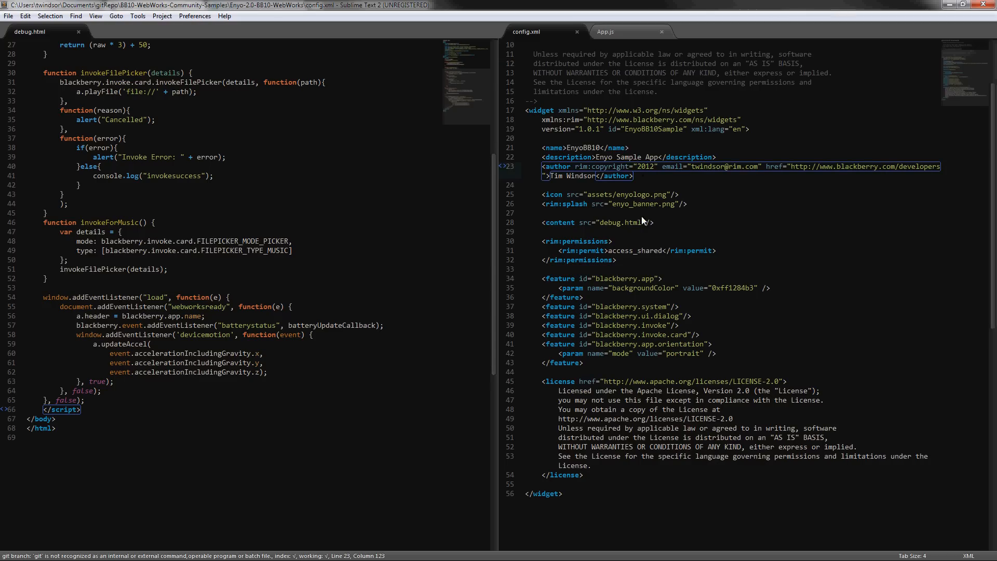
mouse_move(686, 228)
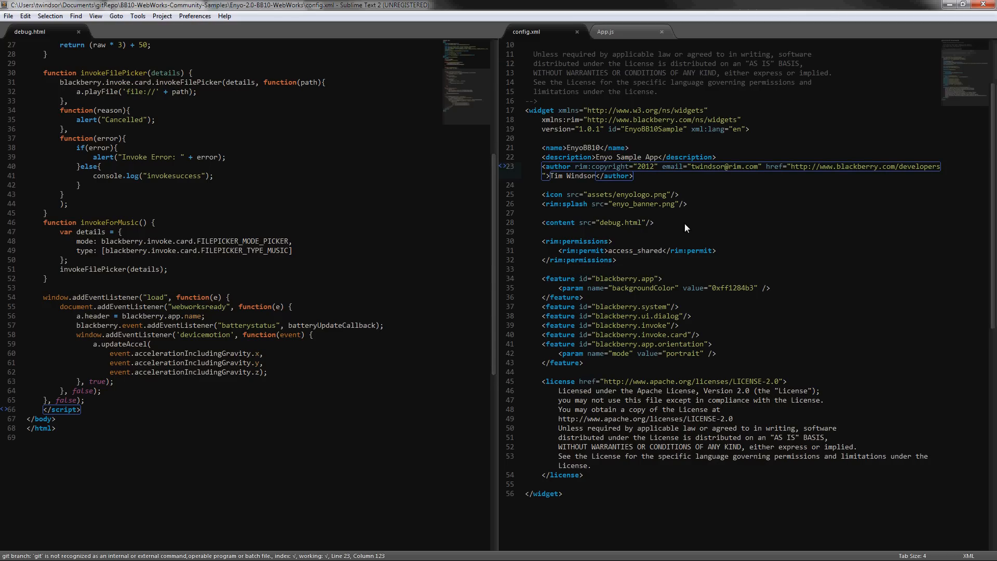
left_click(597, 223)
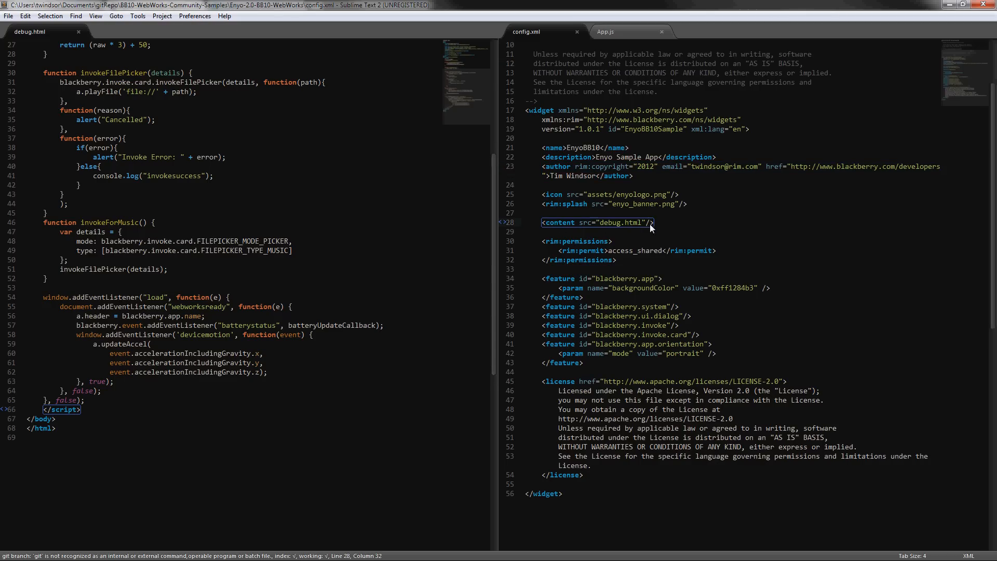
mouse_move(615, 228)
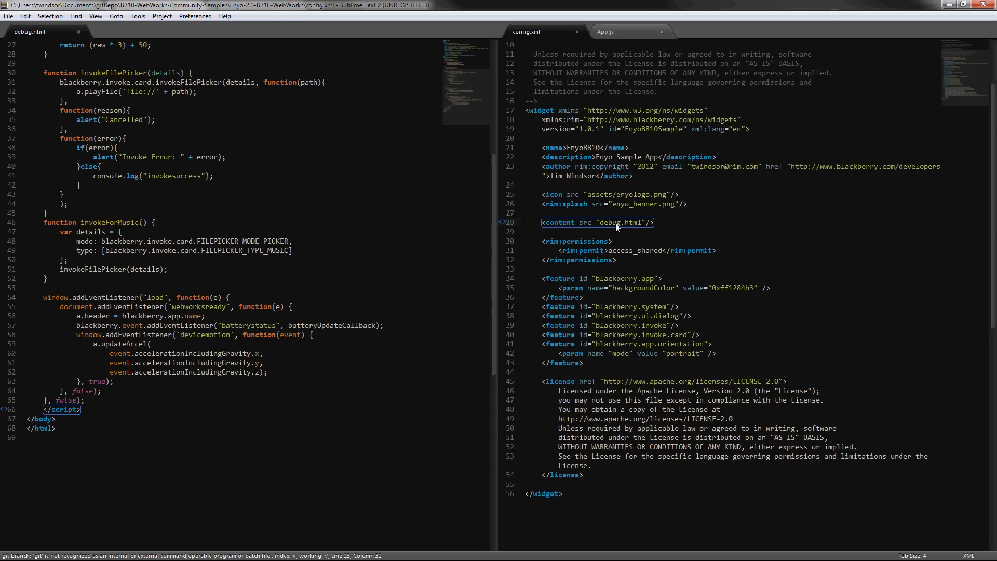
scroll("up", 3)
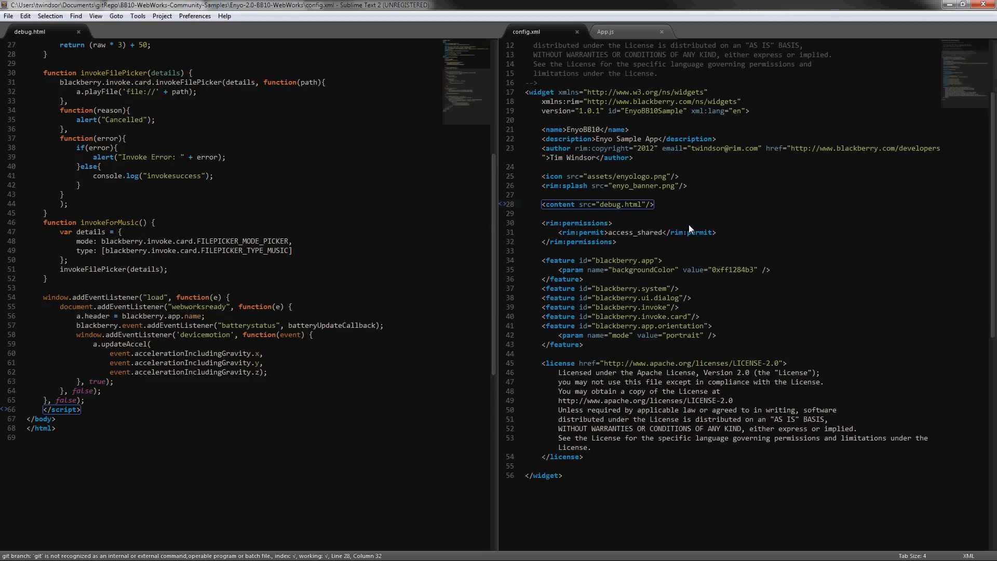
scroll("up", 3)
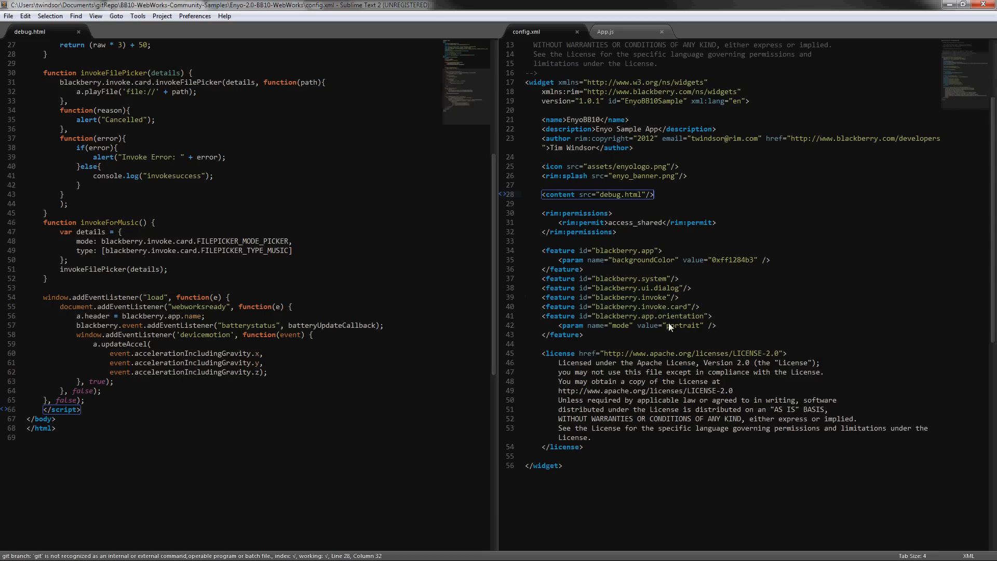
mouse_move(651, 310)
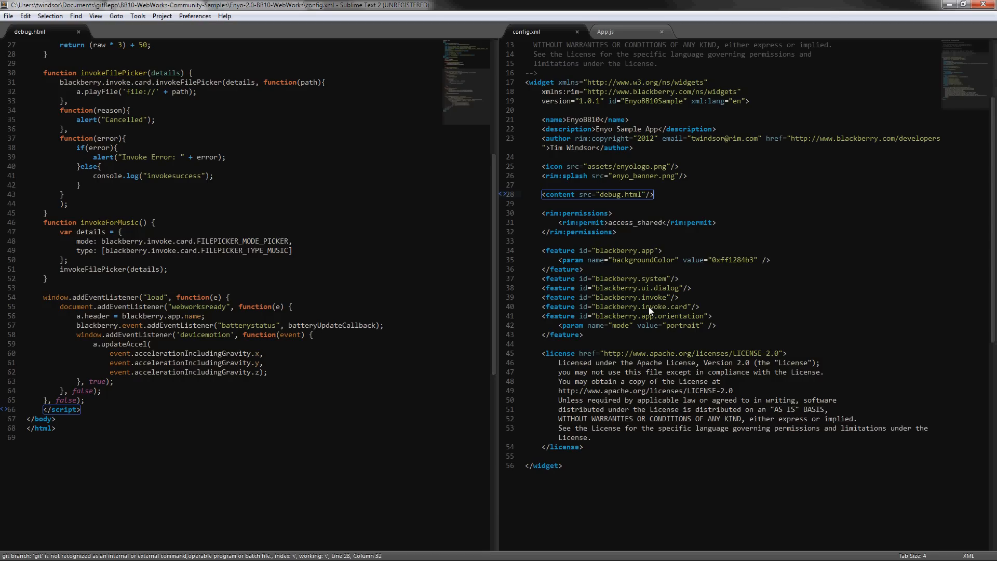
mouse_move(716, 311)
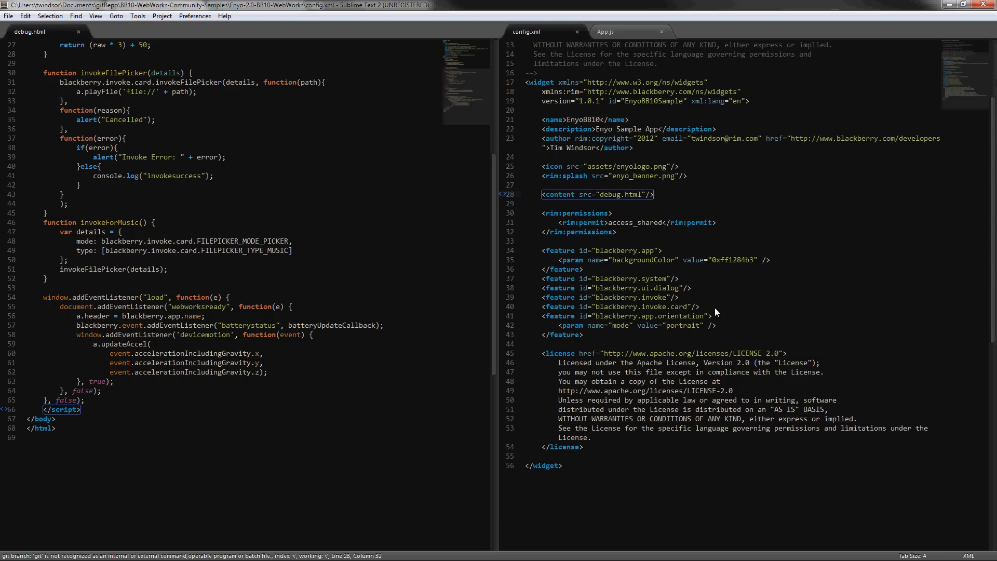
mouse_move(666, 324)
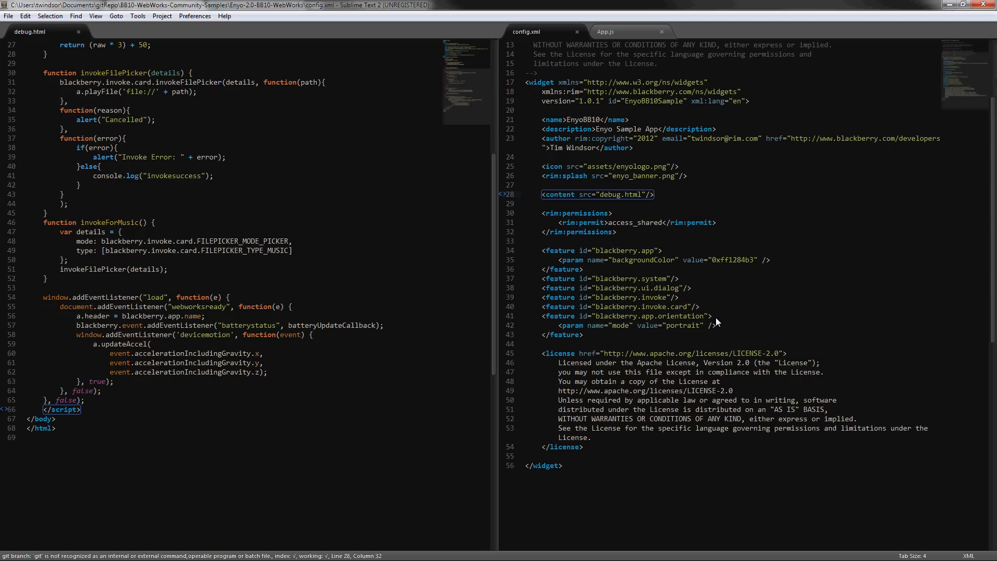
mouse_move(723, 321)
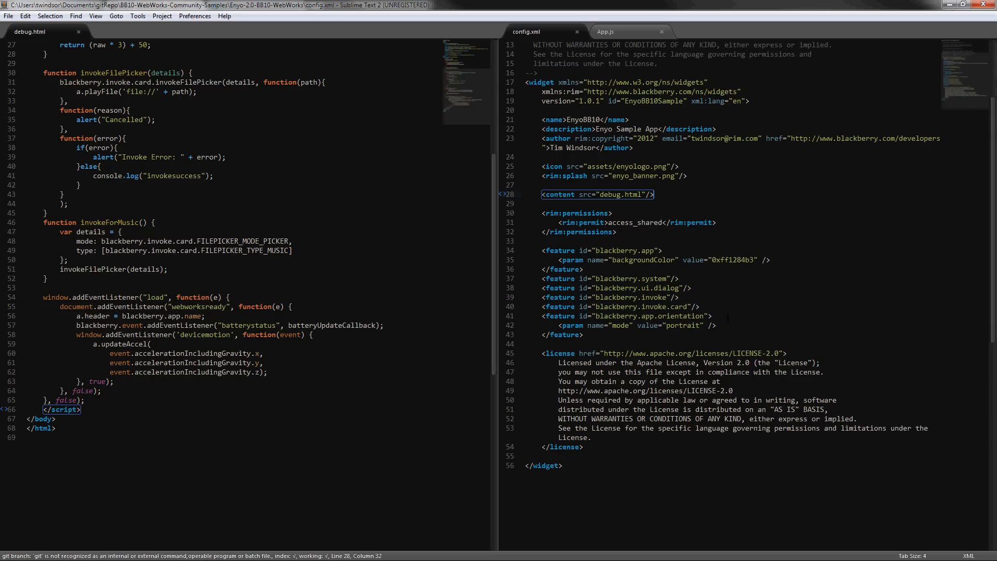
mouse_move(489, 176)
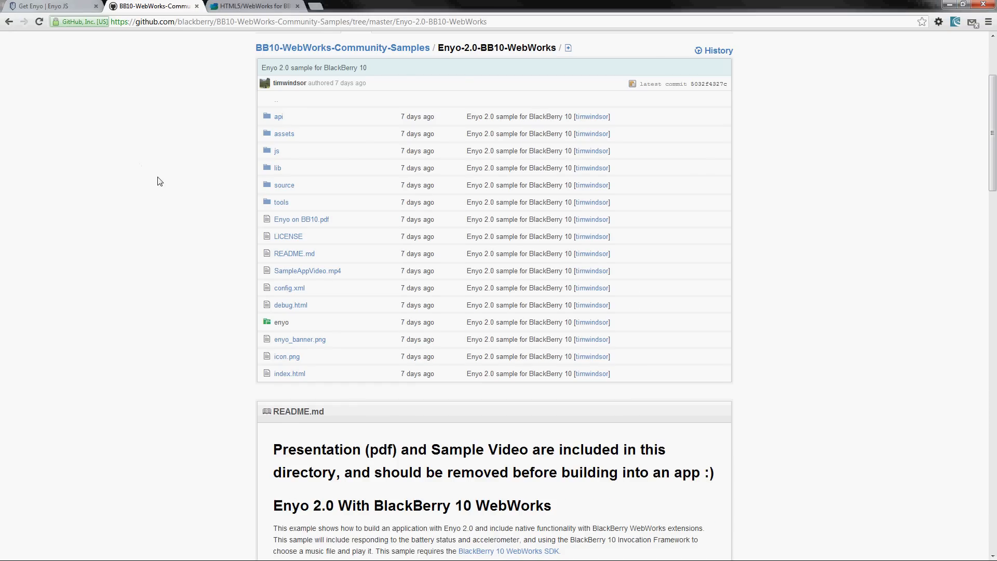
scroll("up", 3)
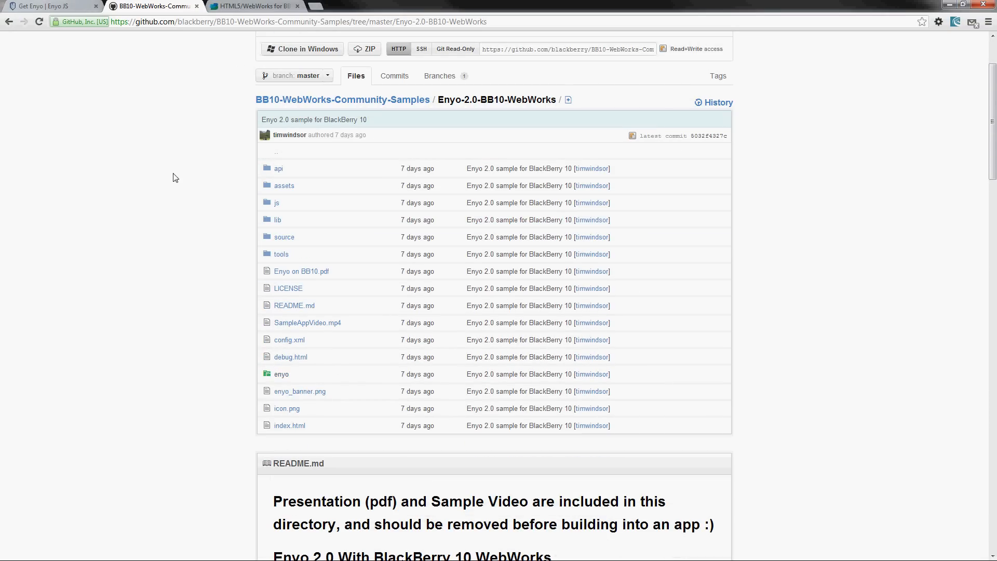
scroll("down", 3)
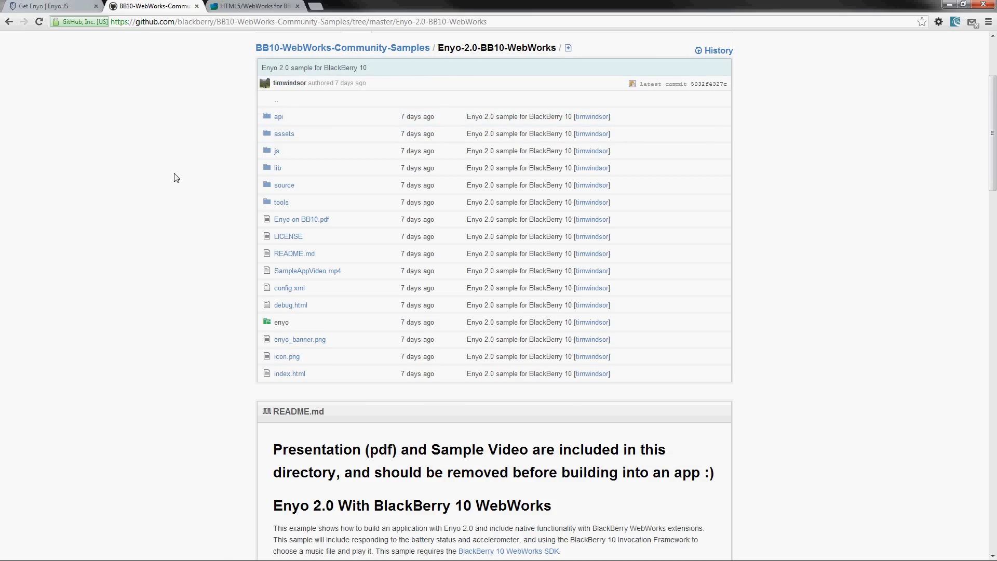
mouse_move(282, 261)
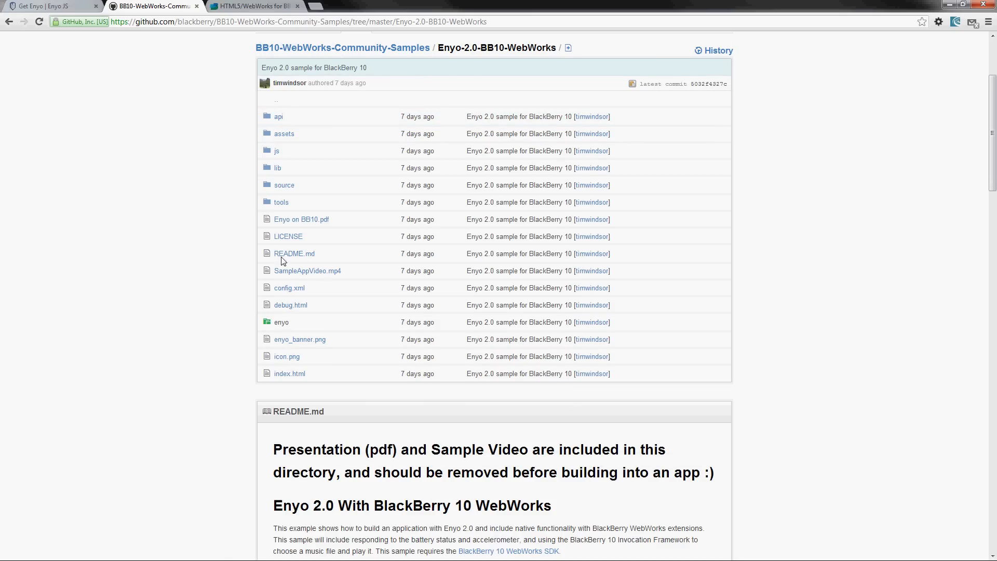
mouse_move(323, 218)
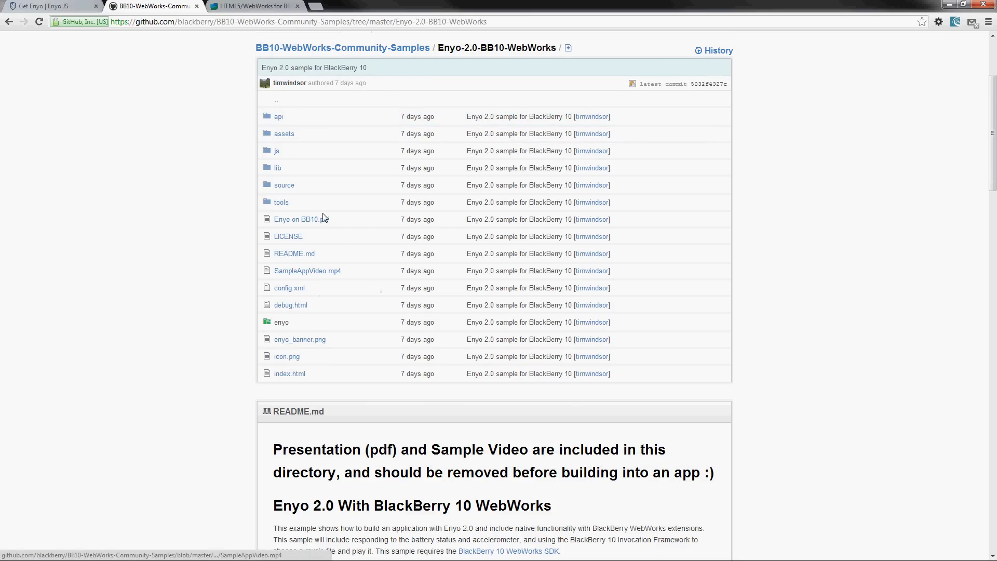
mouse_move(213, 216)
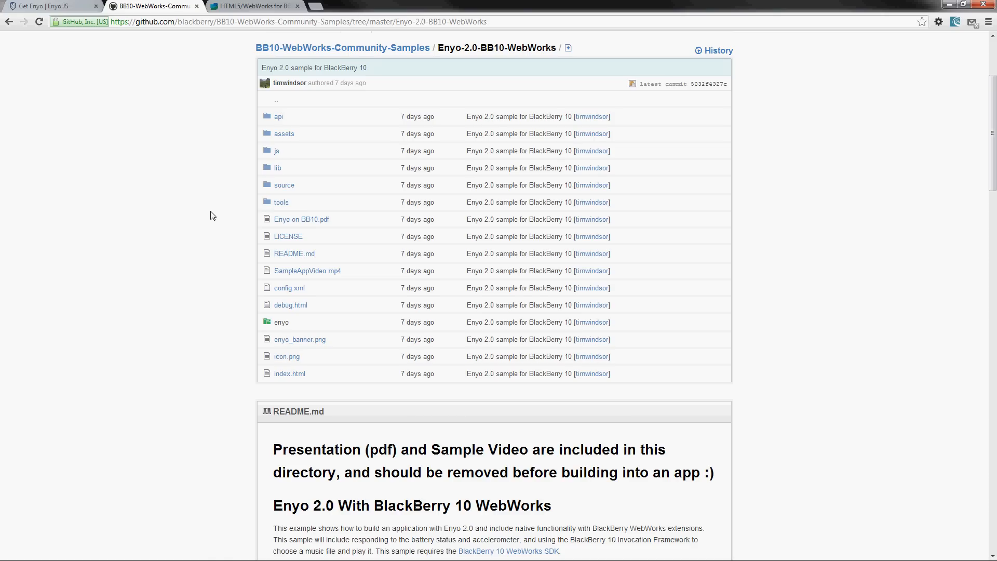
scroll("up", 3)
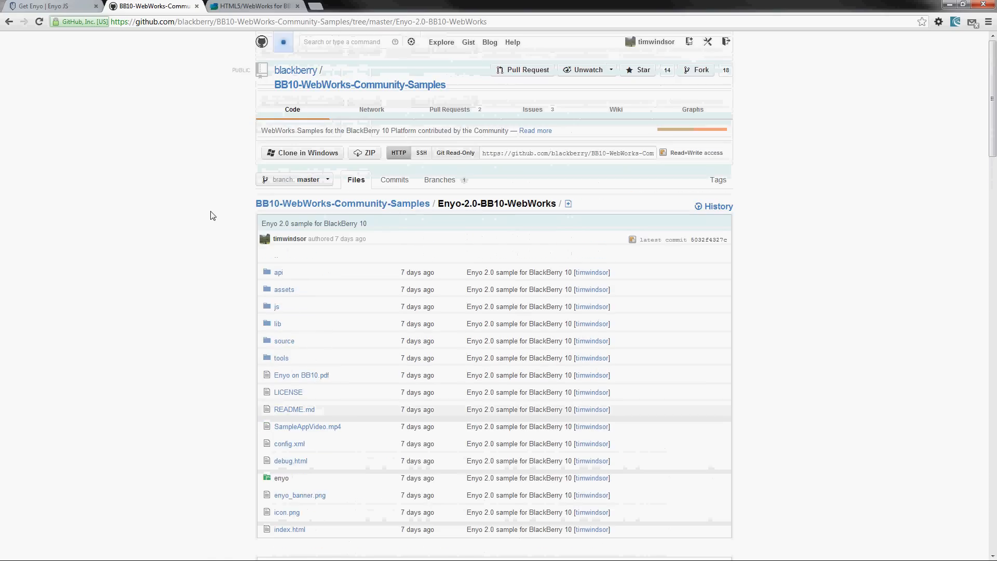
scroll("down", 3)
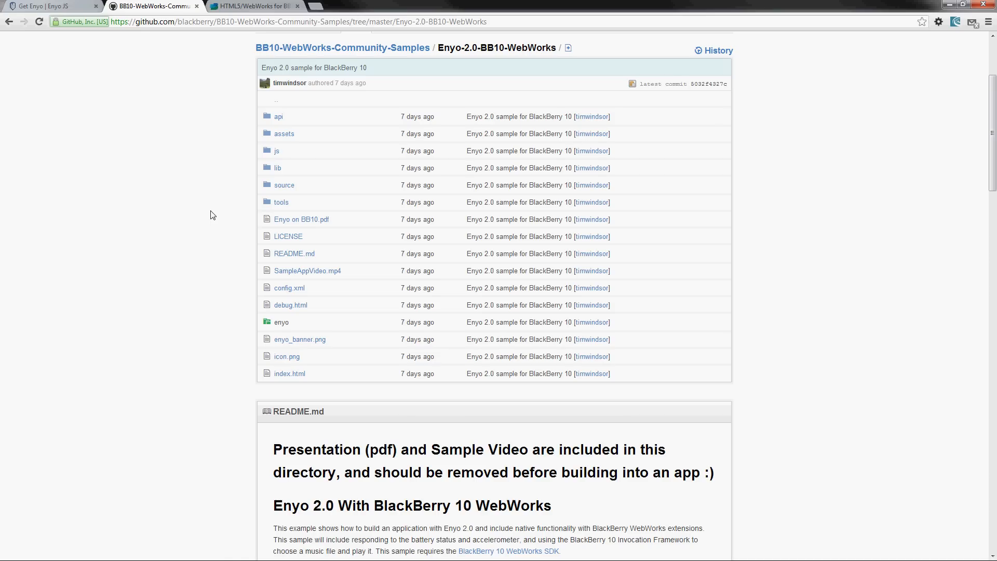
scroll("up", 3)
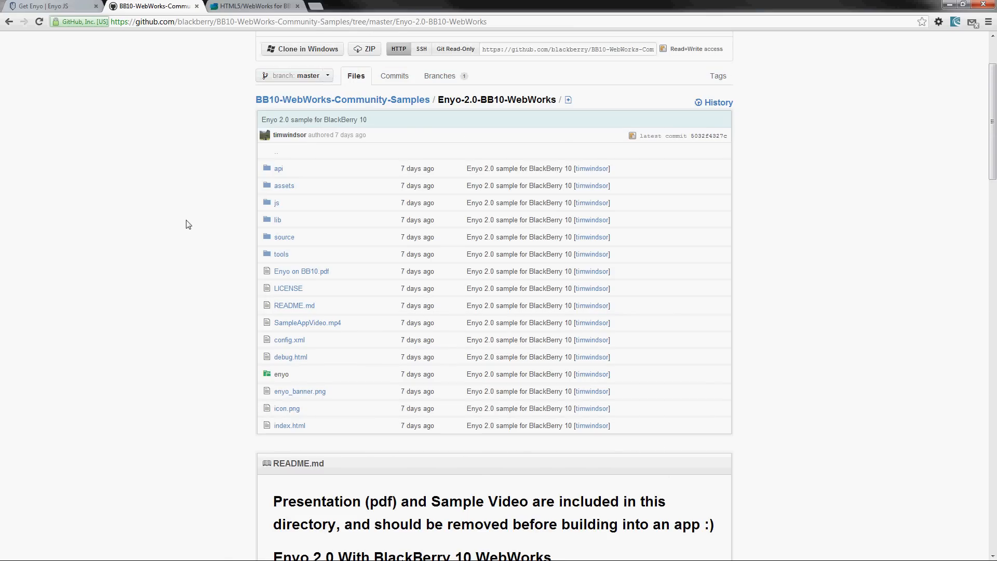
scroll("up", 3)
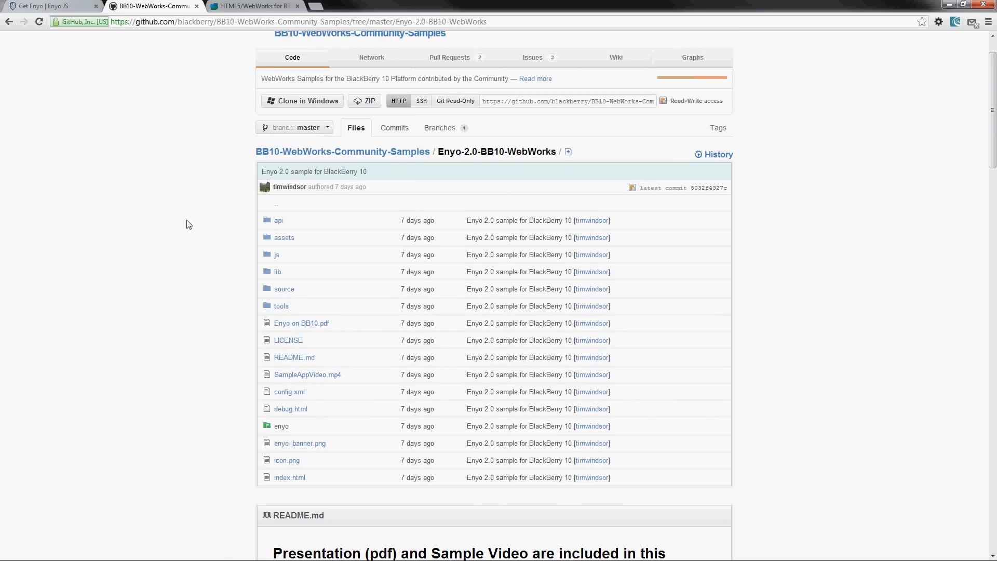
mouse_move(193, 220)
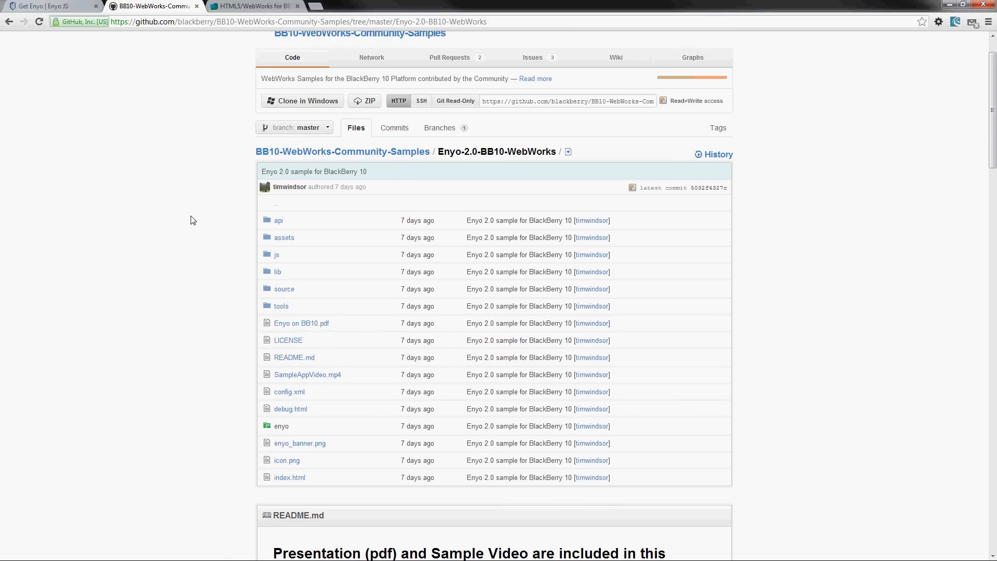
mouse_move(200, 212)
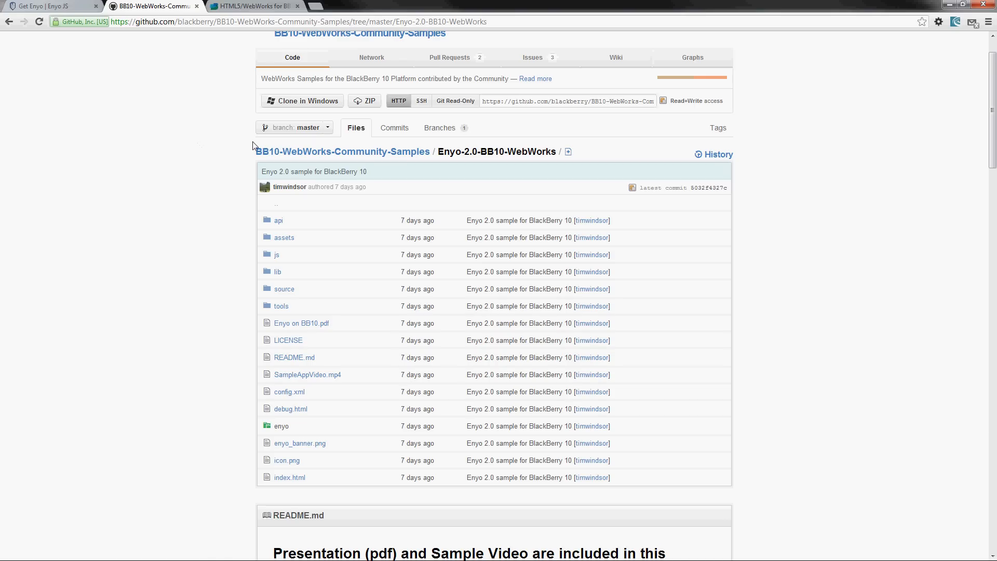
scroll("up", 3)
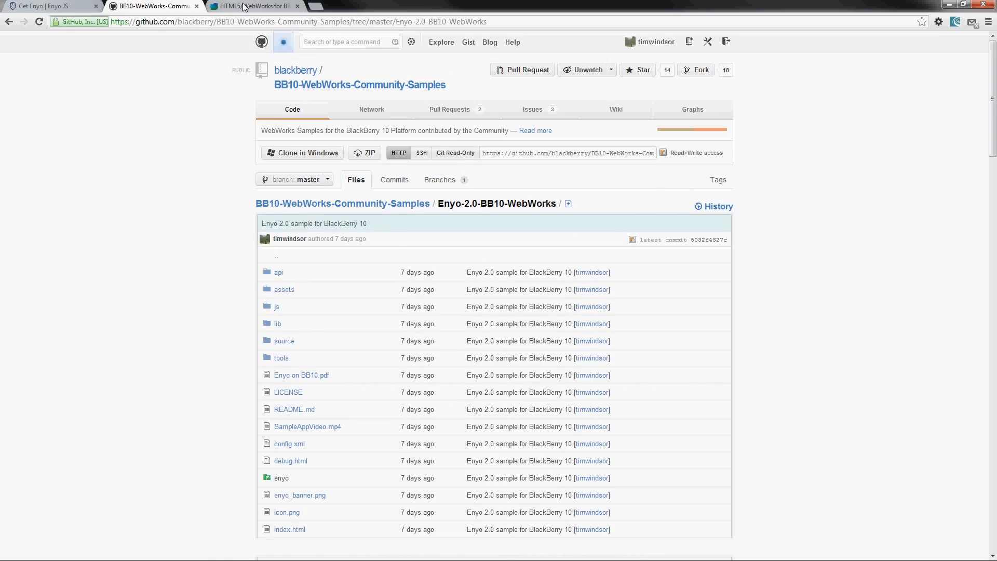
Step: Switch to the BlackBerry HTML5 WebWorks Videos page and scroll to the Enyo.js framework webcast entry
left_click(254, 6)
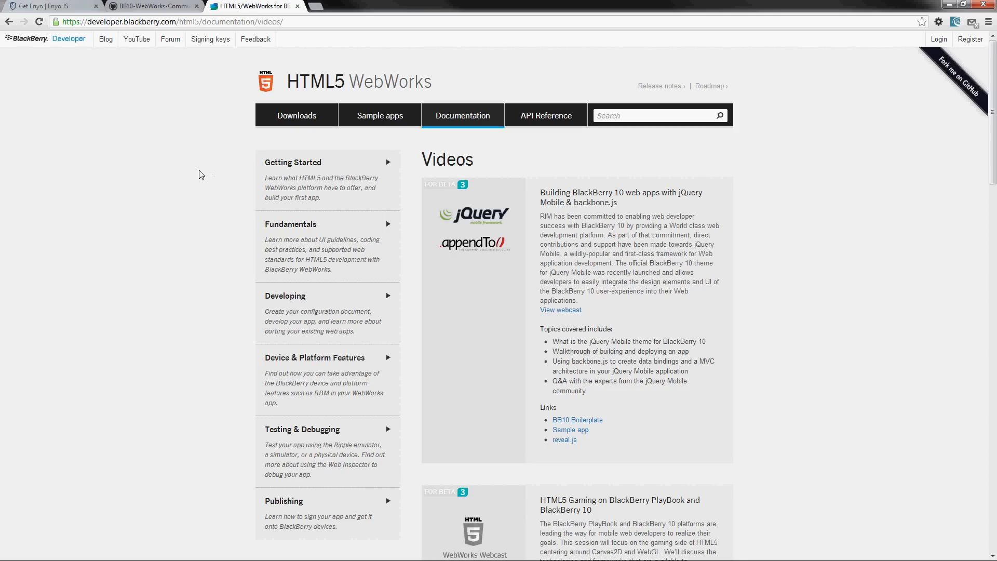
scroll("down", 3)
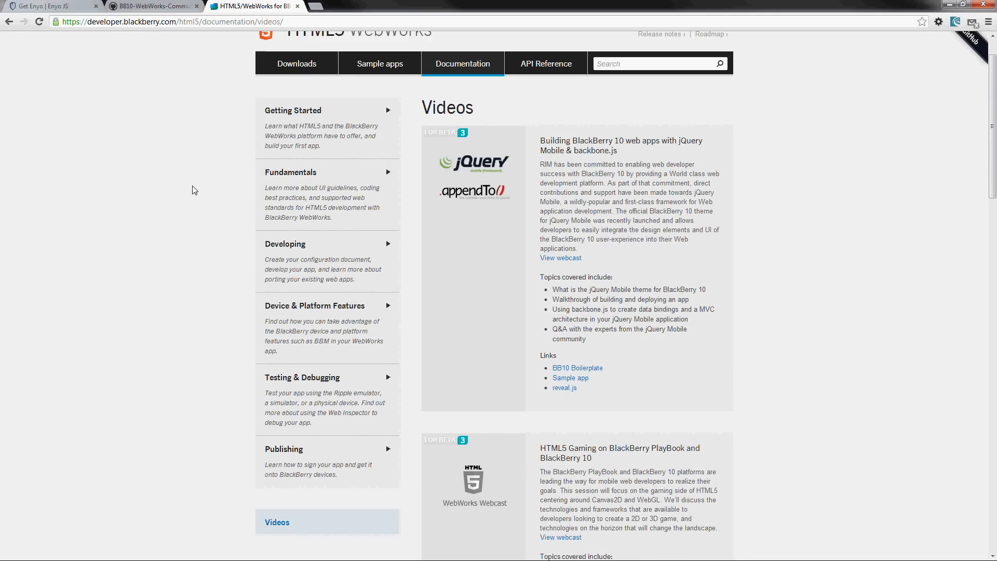
scroll("down", 3)
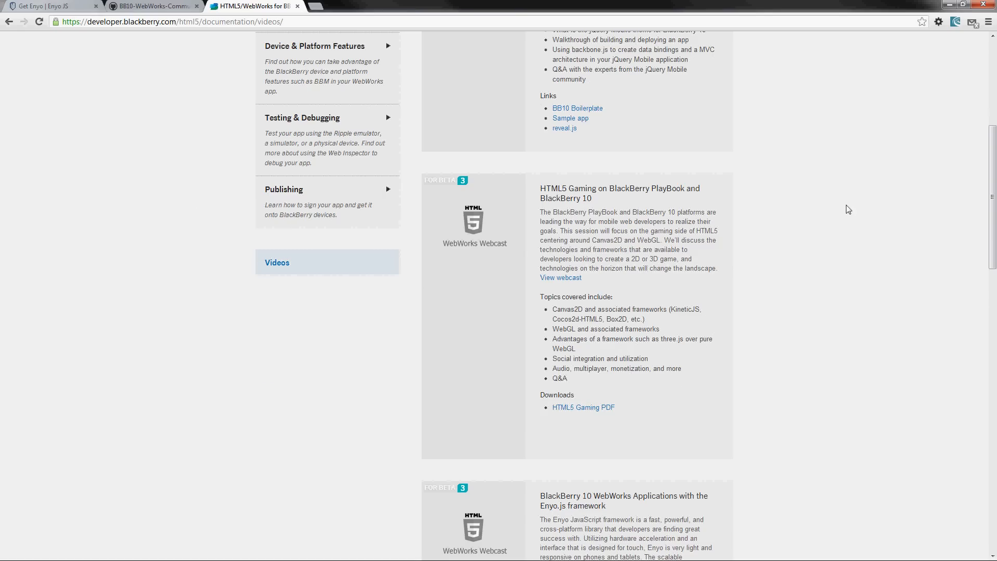
scroll("down", 3)
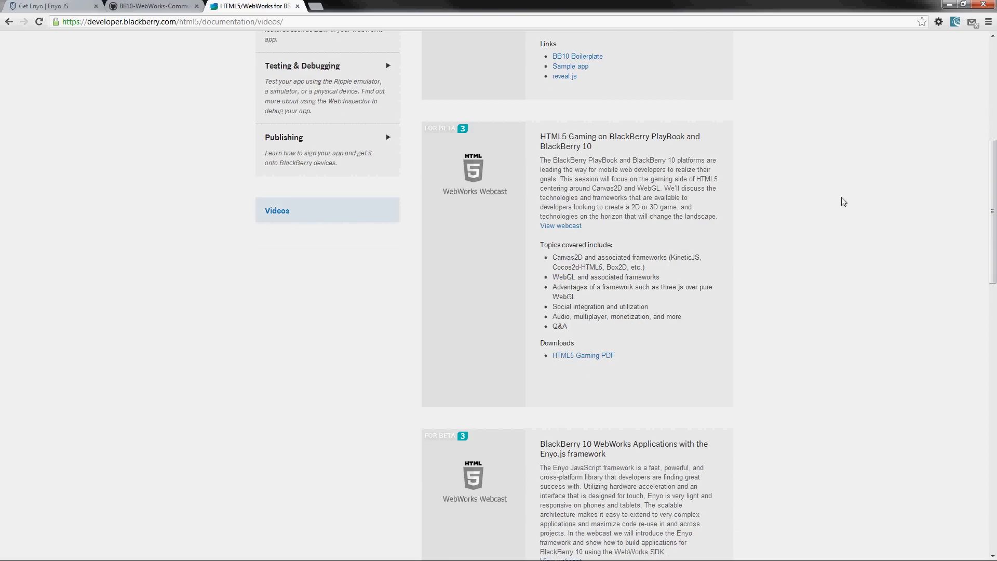
scroll("down", 3)
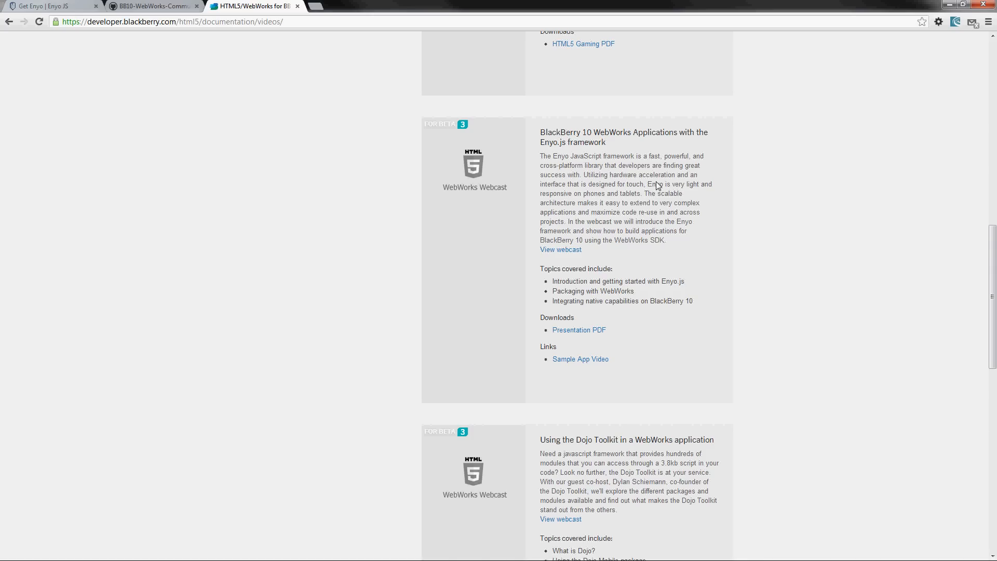
mouse_move(613, 212)
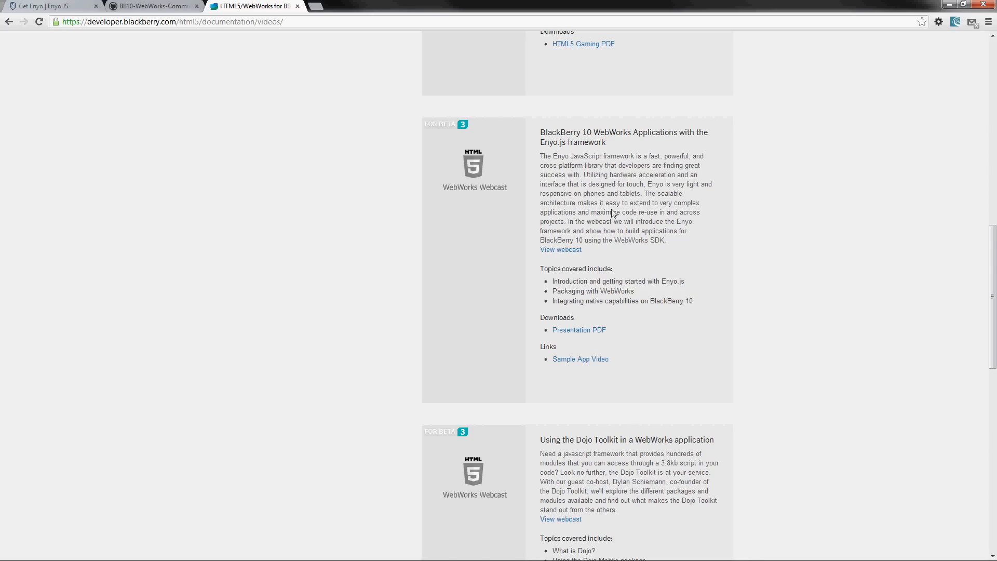
mouse_move(560, 249)
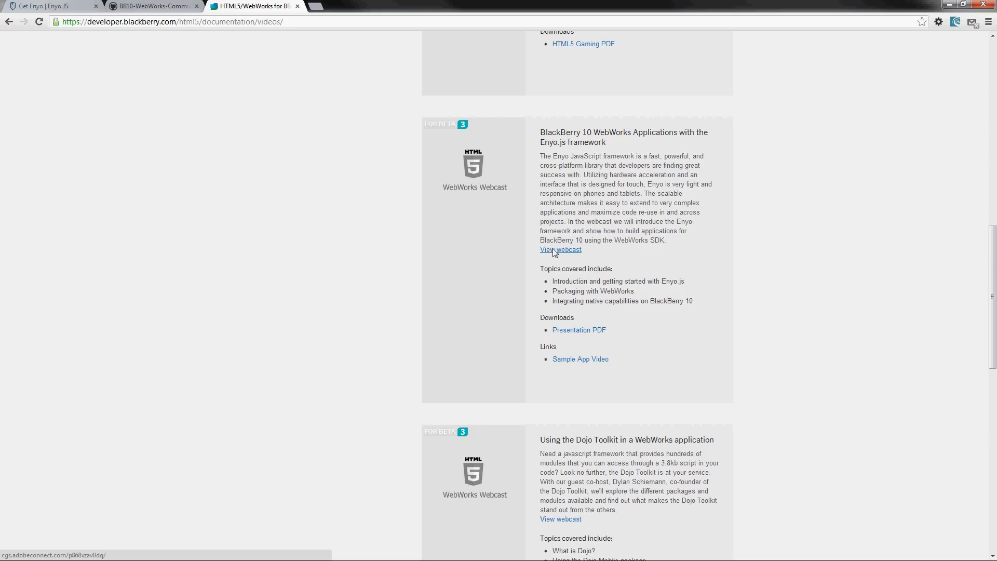
mouse_move(596, 253)
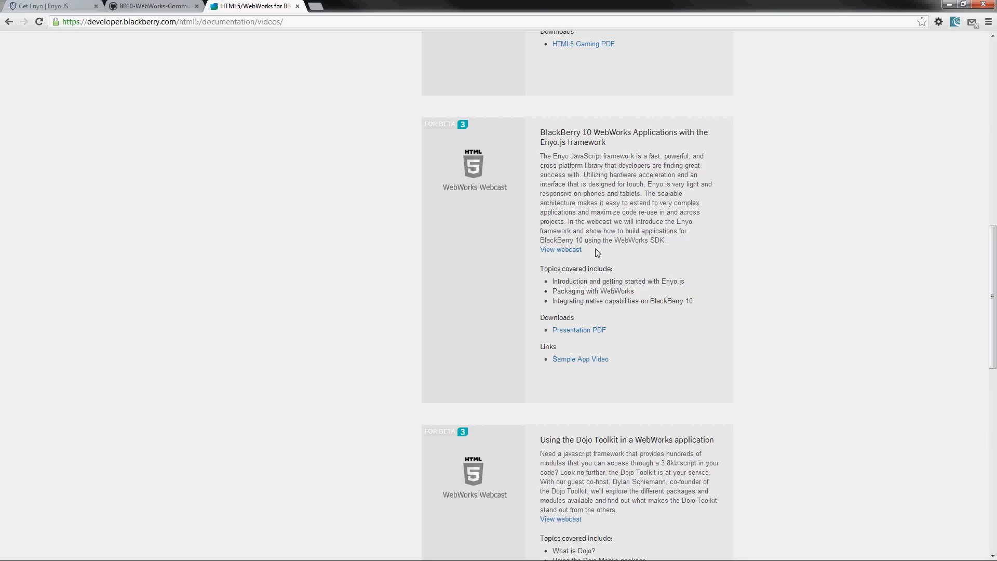
mouse_move(596, 237)
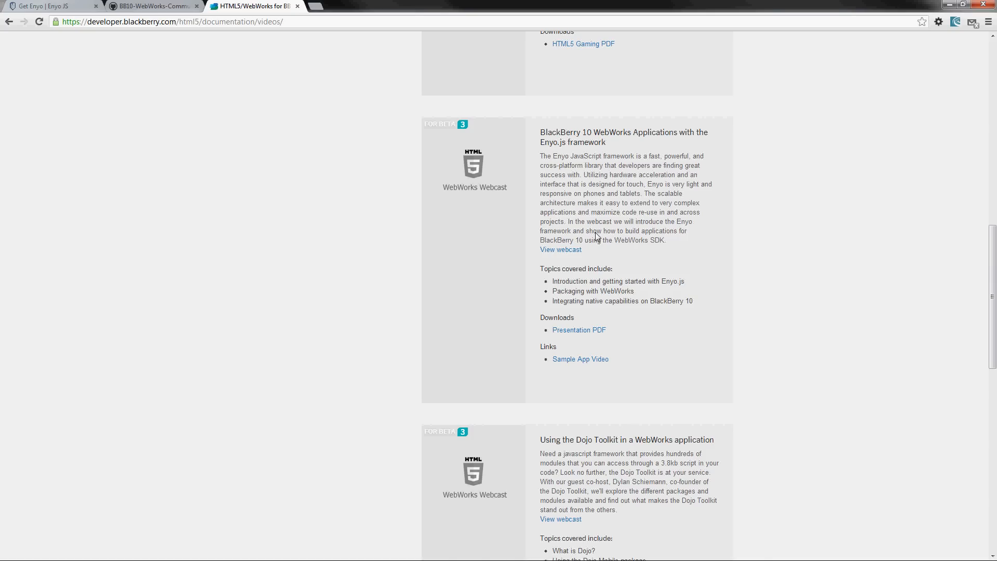